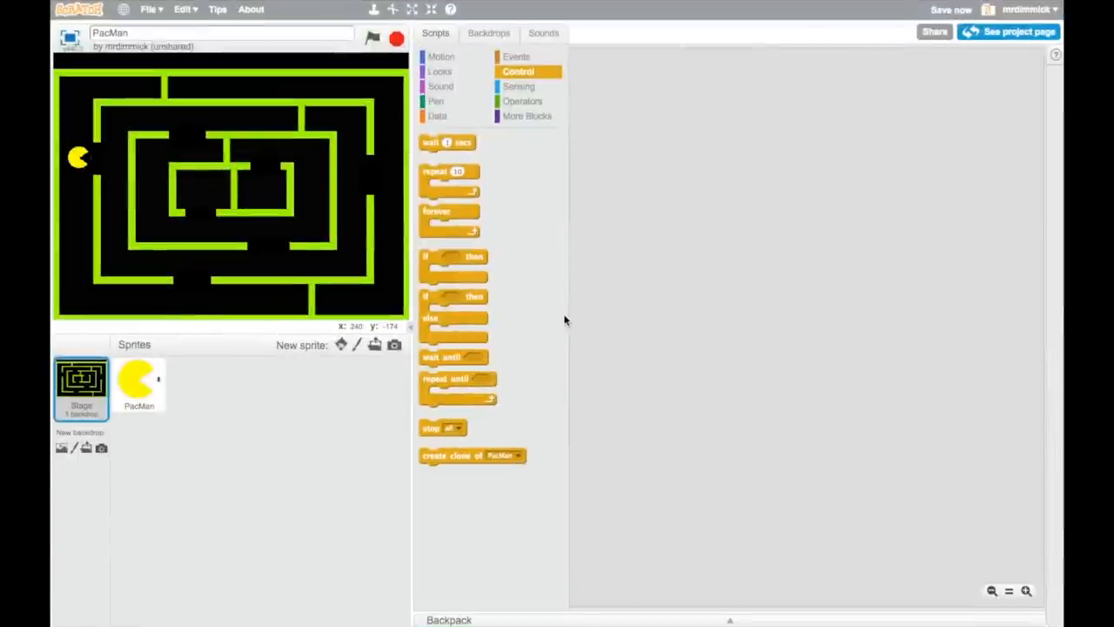
Select PacMan and run the green flag to start its 0.2-second costume animation.
click(958, 6)
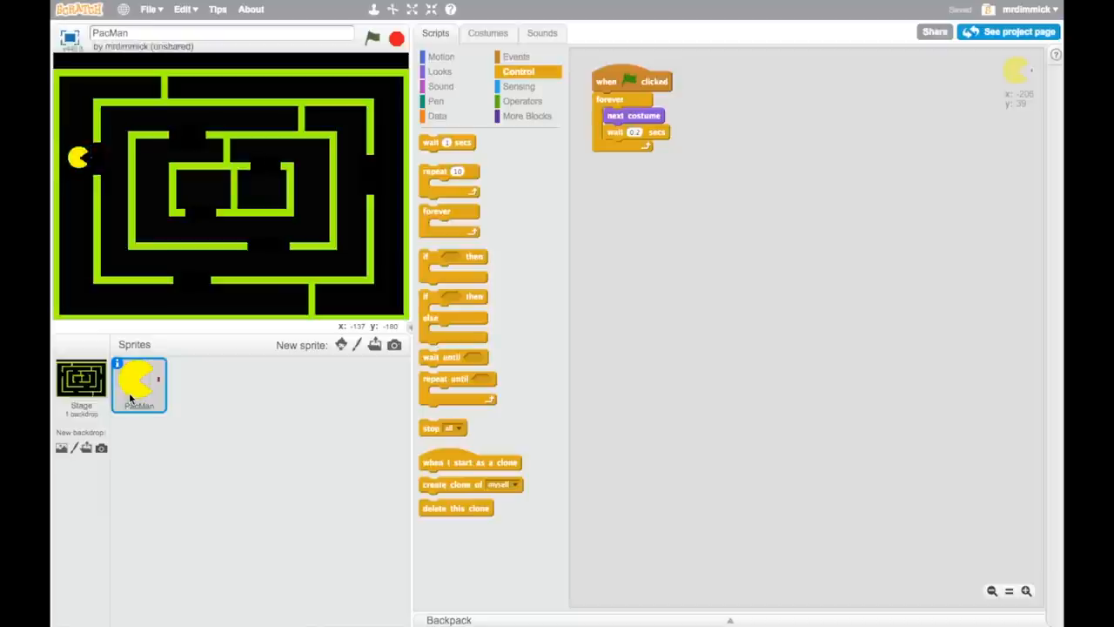
click(371, 34)
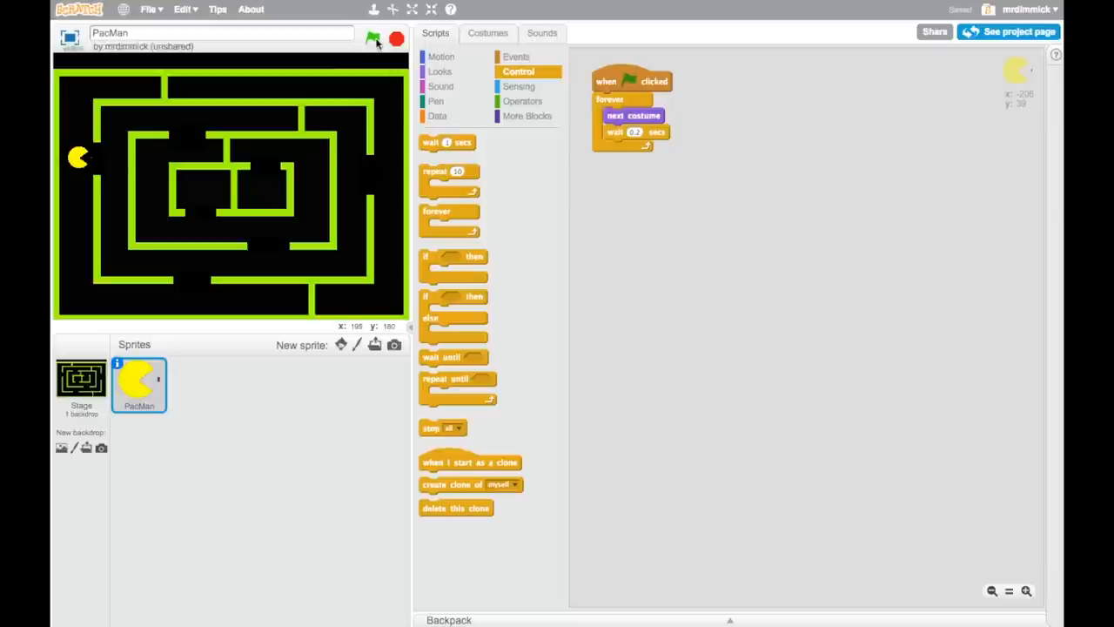
click(371, 39)
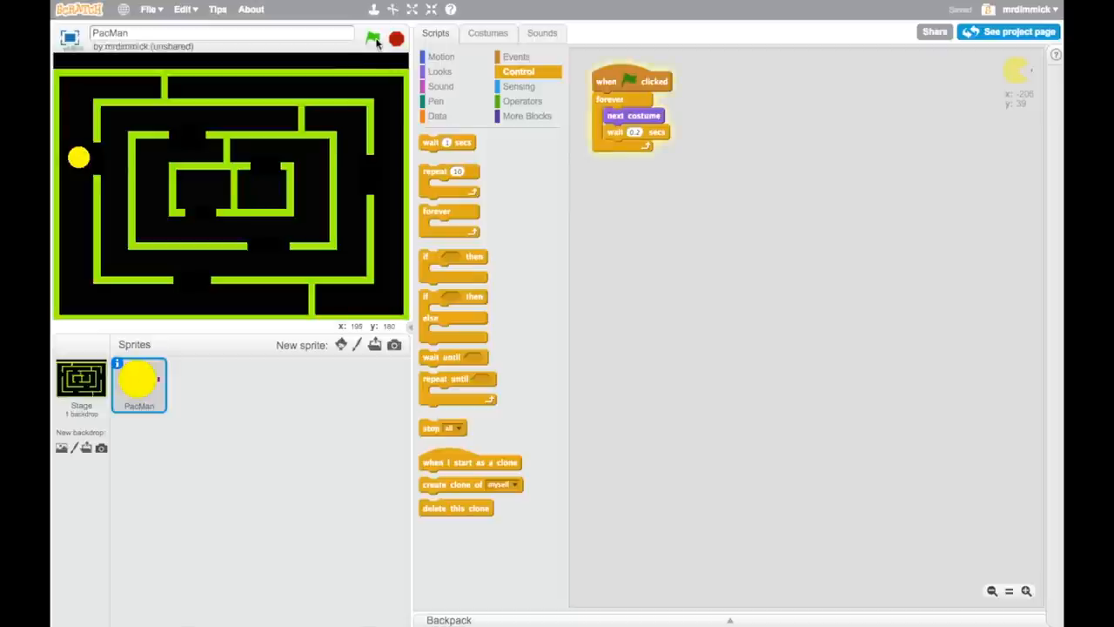
click(372, 38)
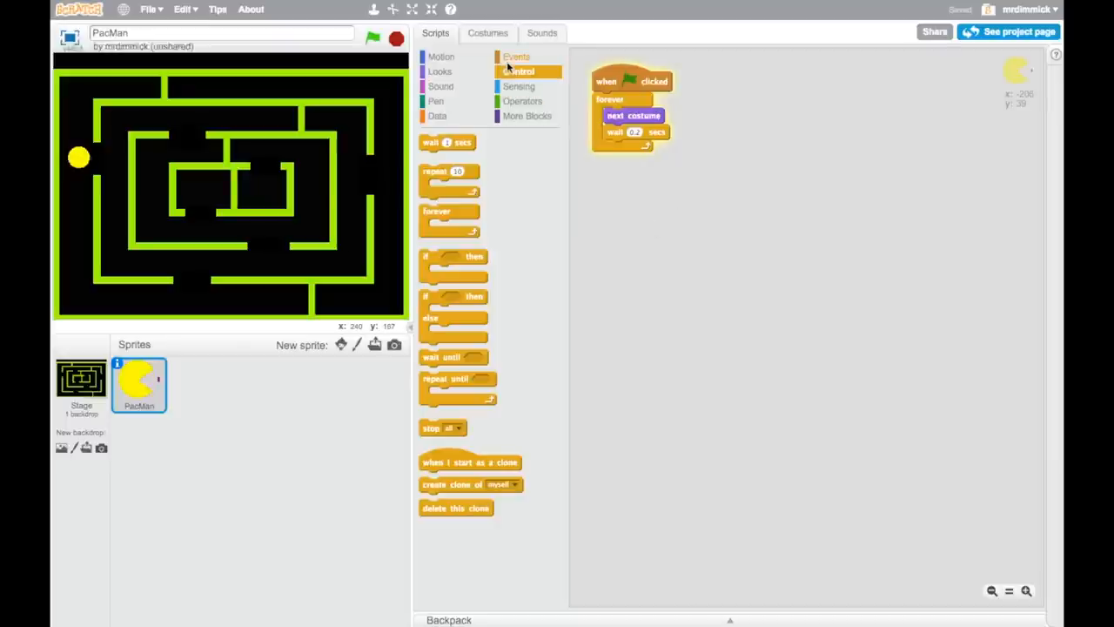
Add a second green-flag script with a forever loop holding a move steps block.
click(516, 57)
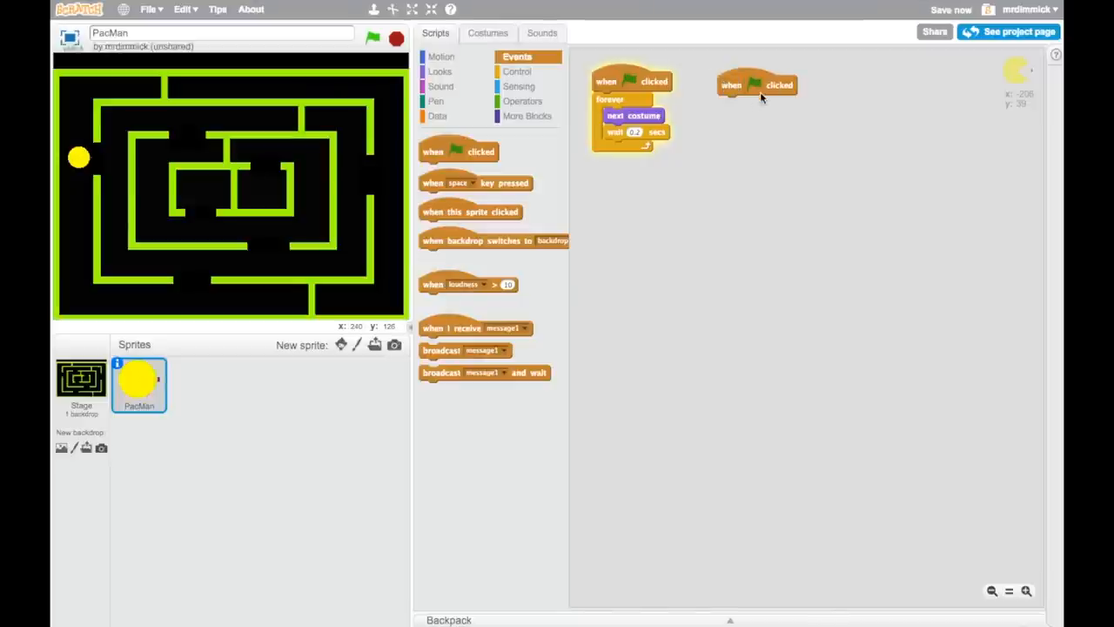
click(517, 72)
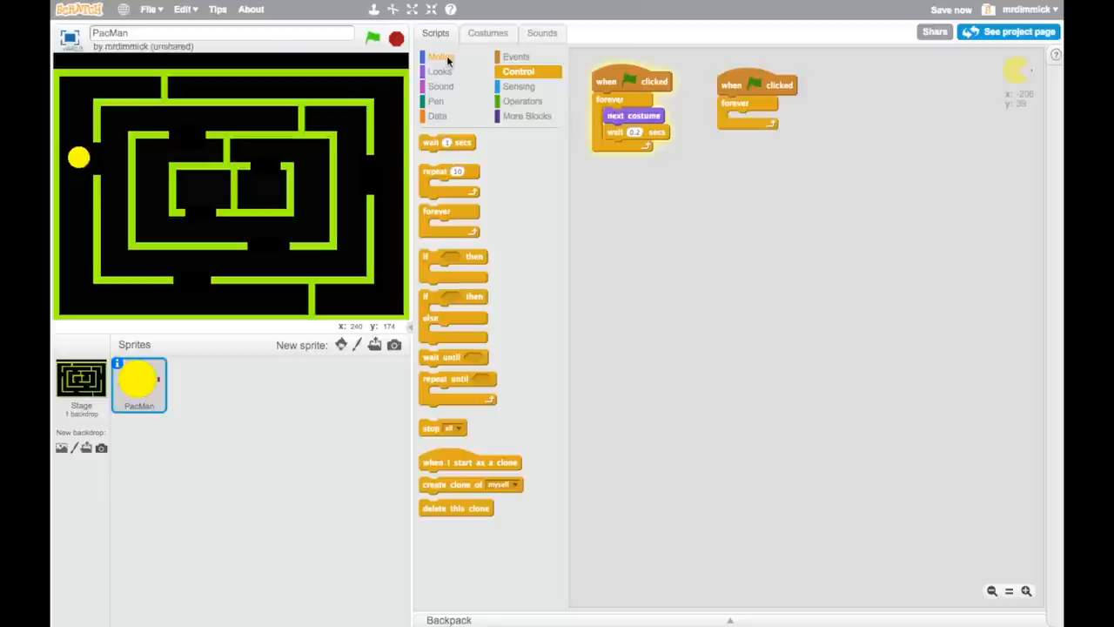
click(446, 56)
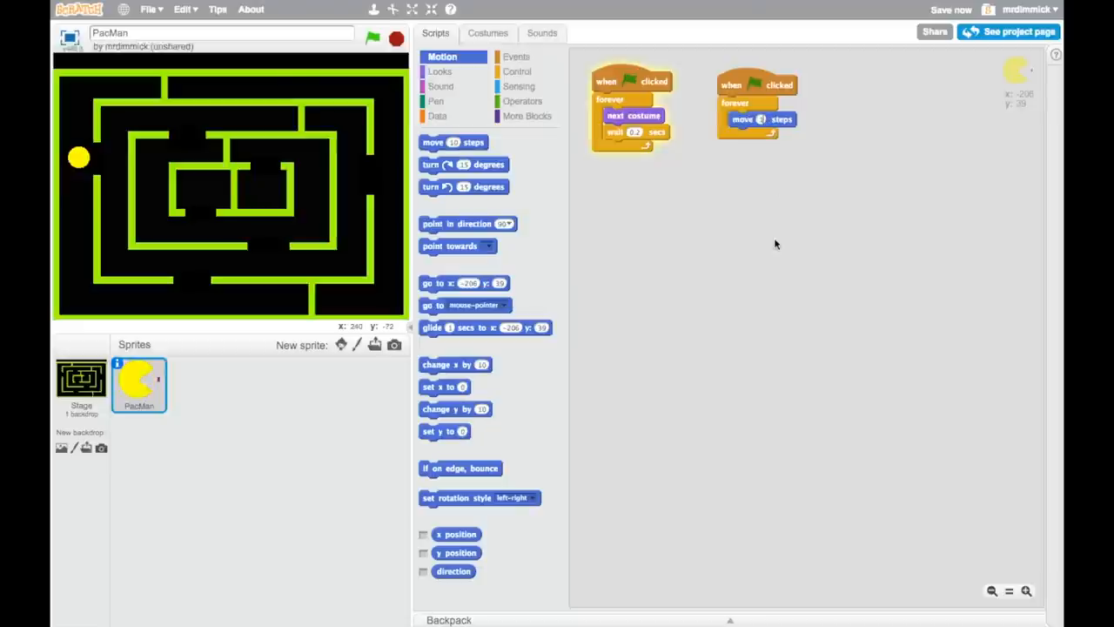
Run the project to test PacMan's forward movement, then stop it.
click(372, 35)
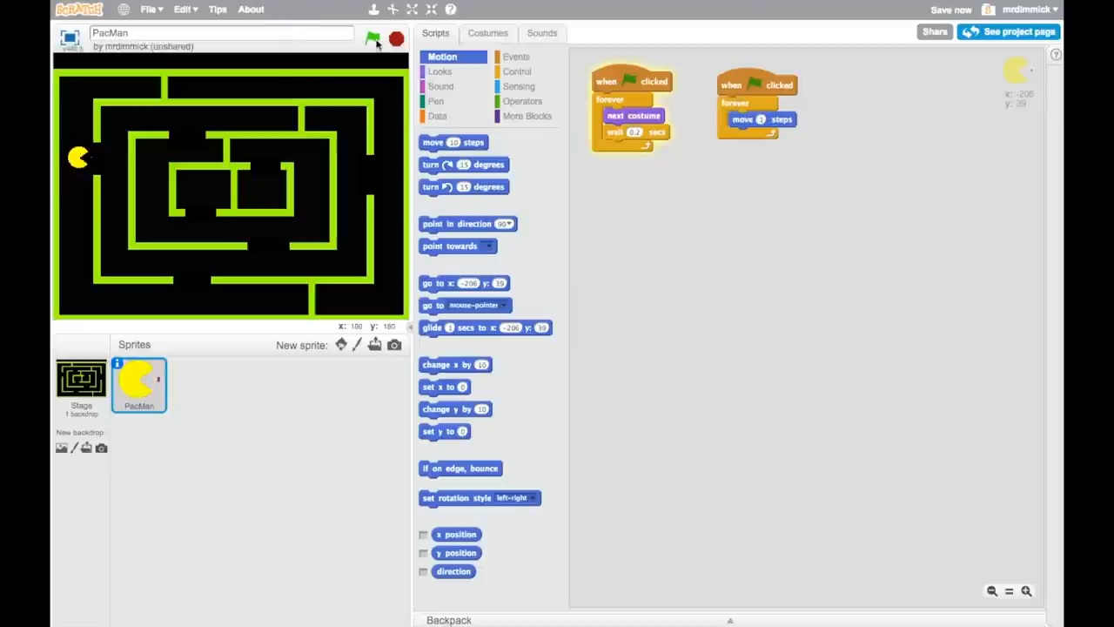
click(373, 38)
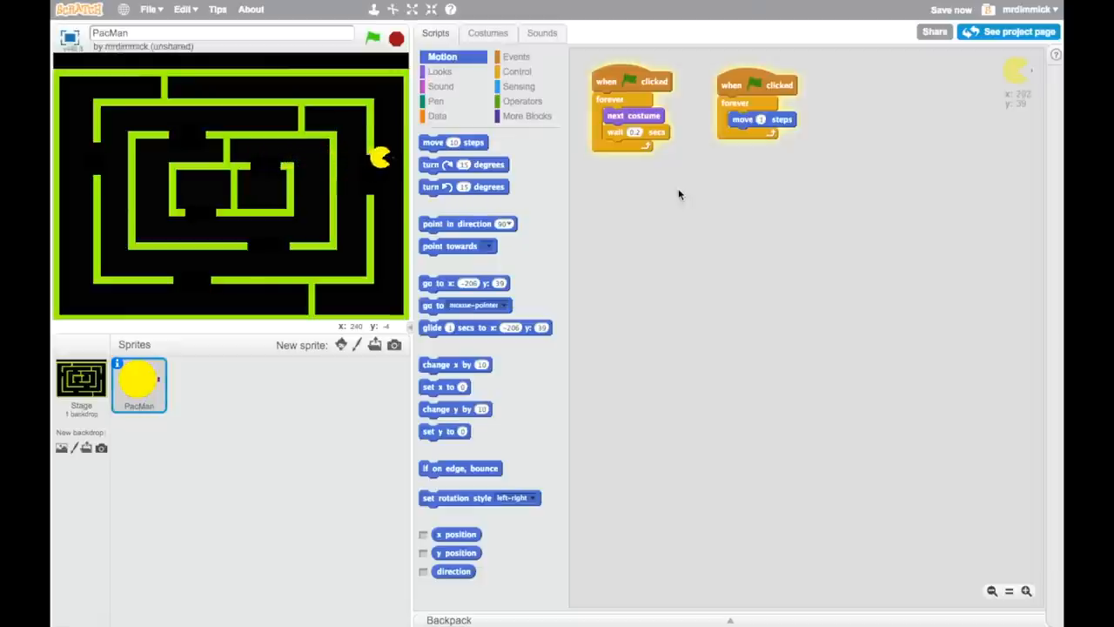
click(370, 33)
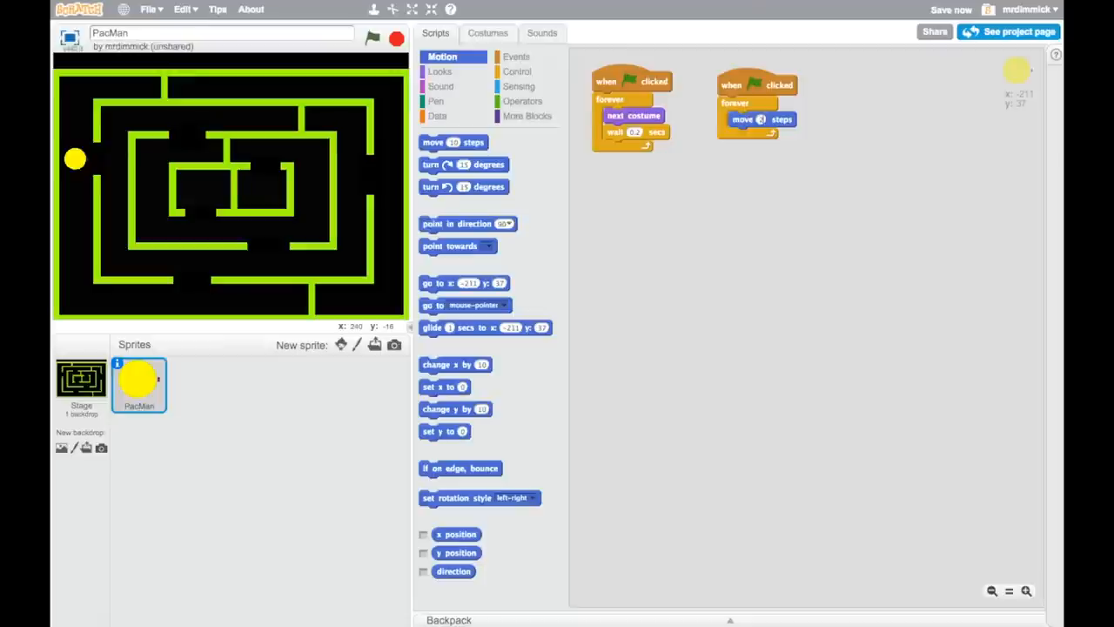
Change the move value to 2 steps, rerun the project, and stop the scripts.
click(377, 34)
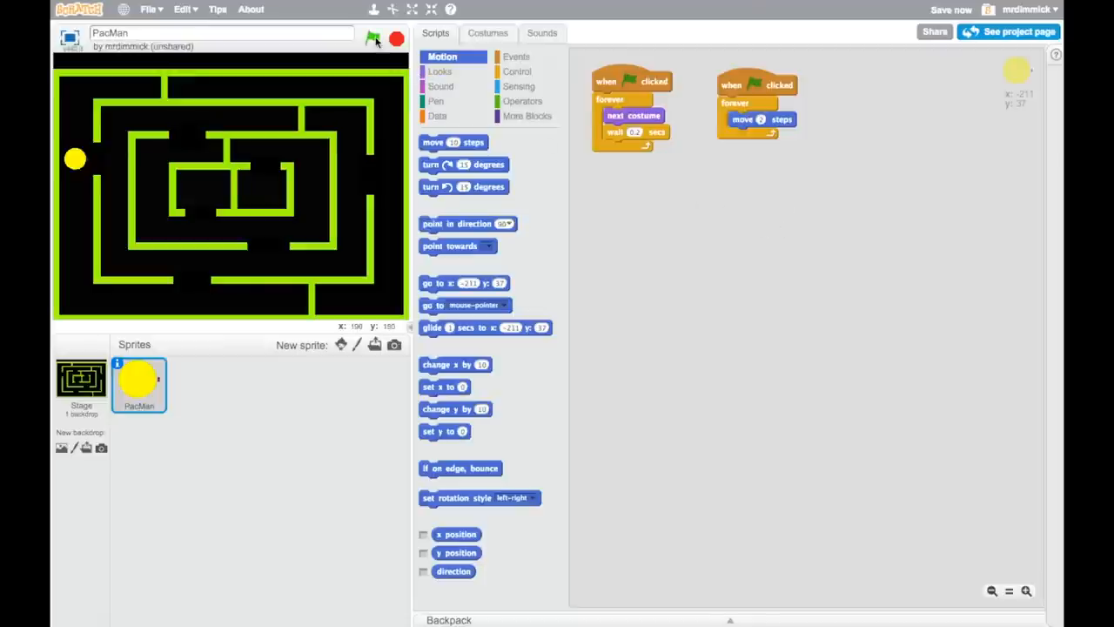
click(374, 34)
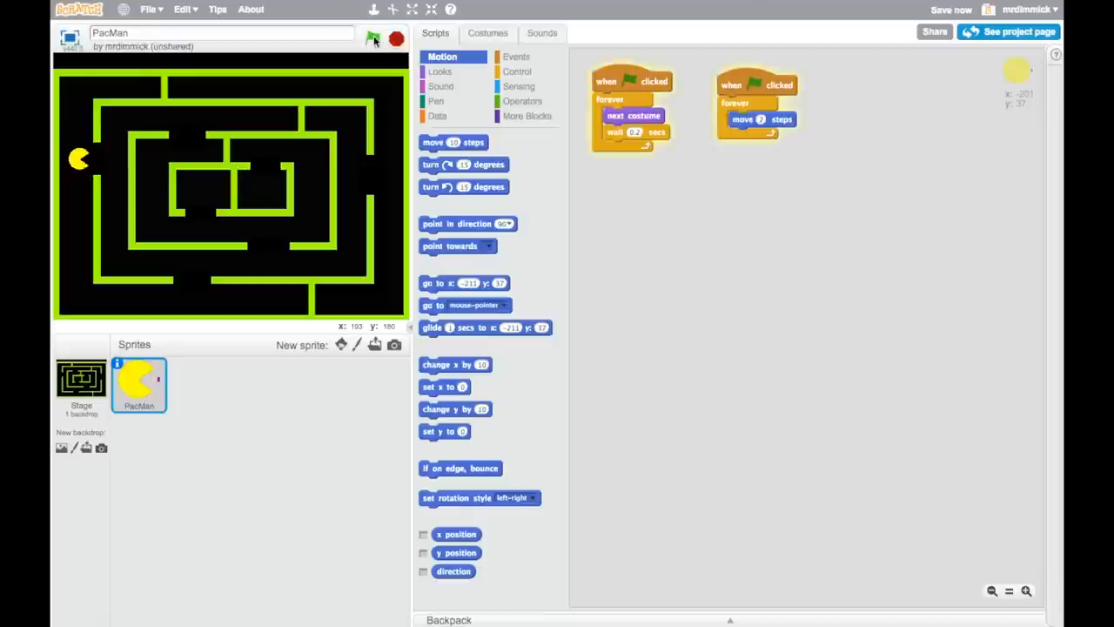
click(376, 34)
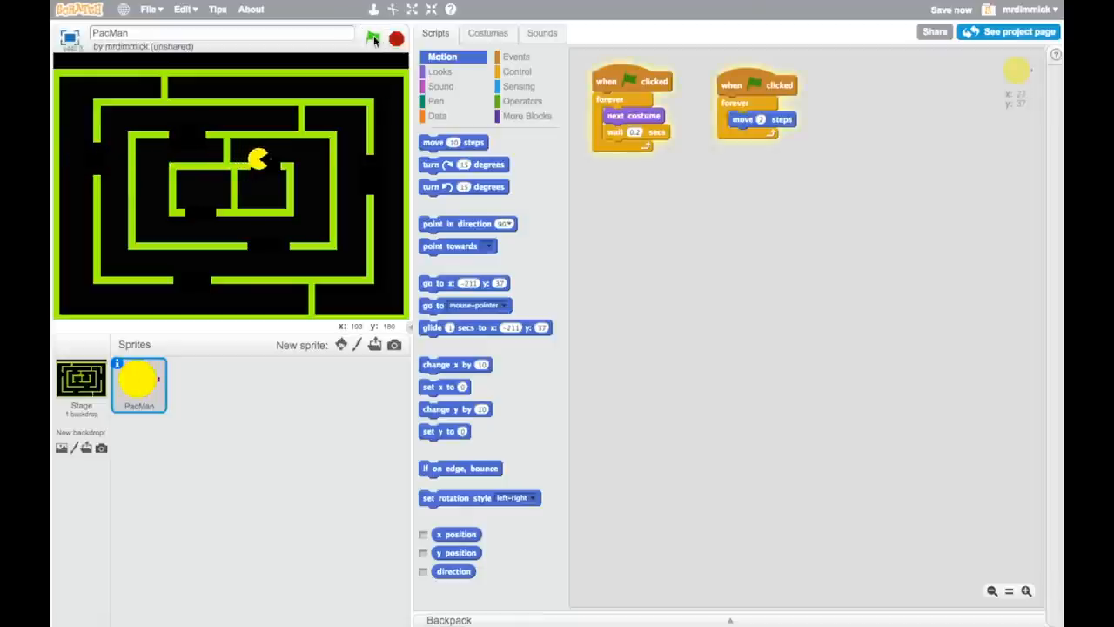
click(394, 34)
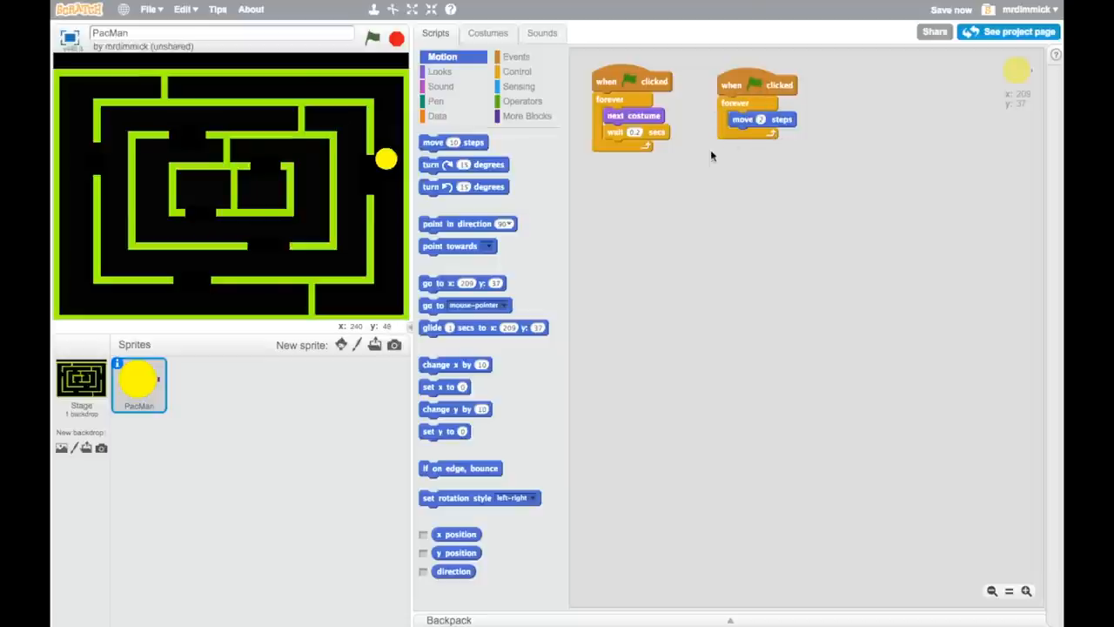
click(517, 72)
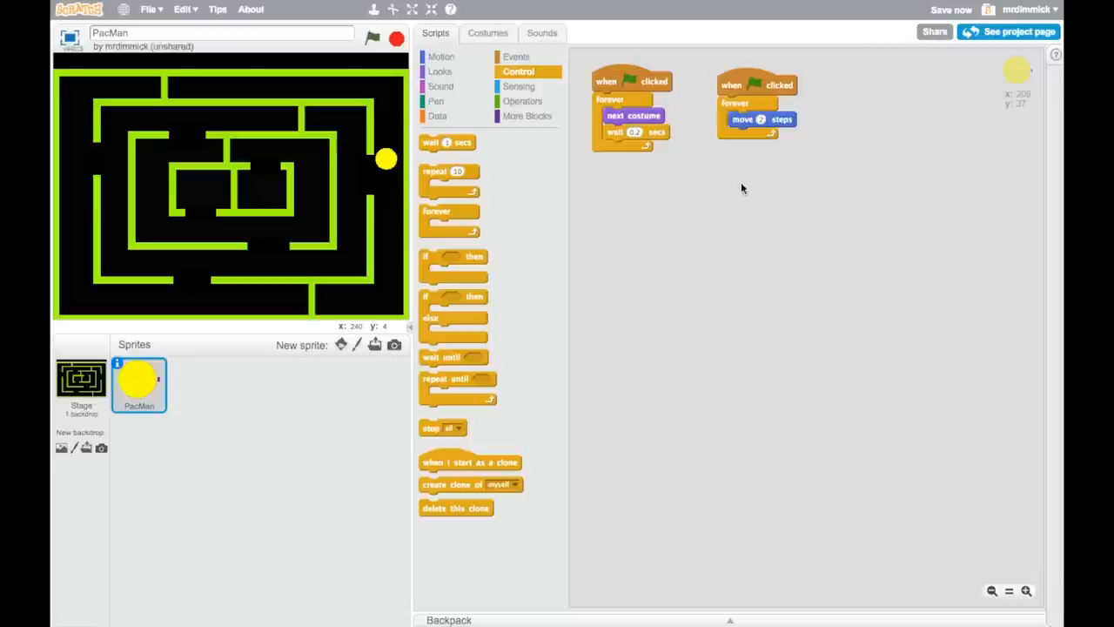
Drag PacMan into the maze, run it through a wall, then stop it.
drag(386, 158, 180, 201)
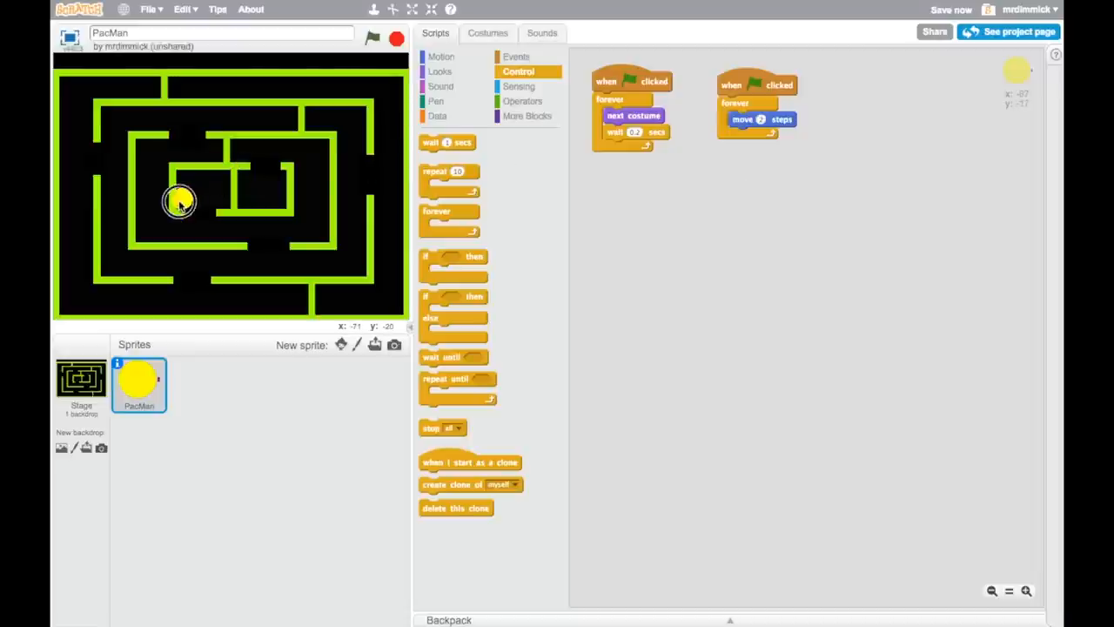
click(371, 38)
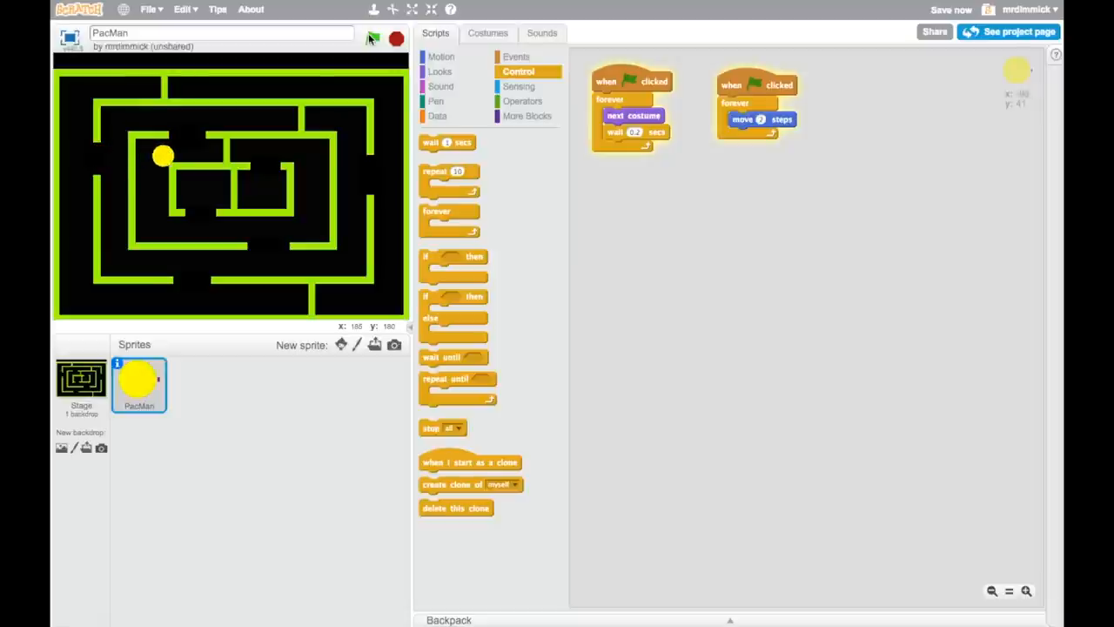
click(373, 38)
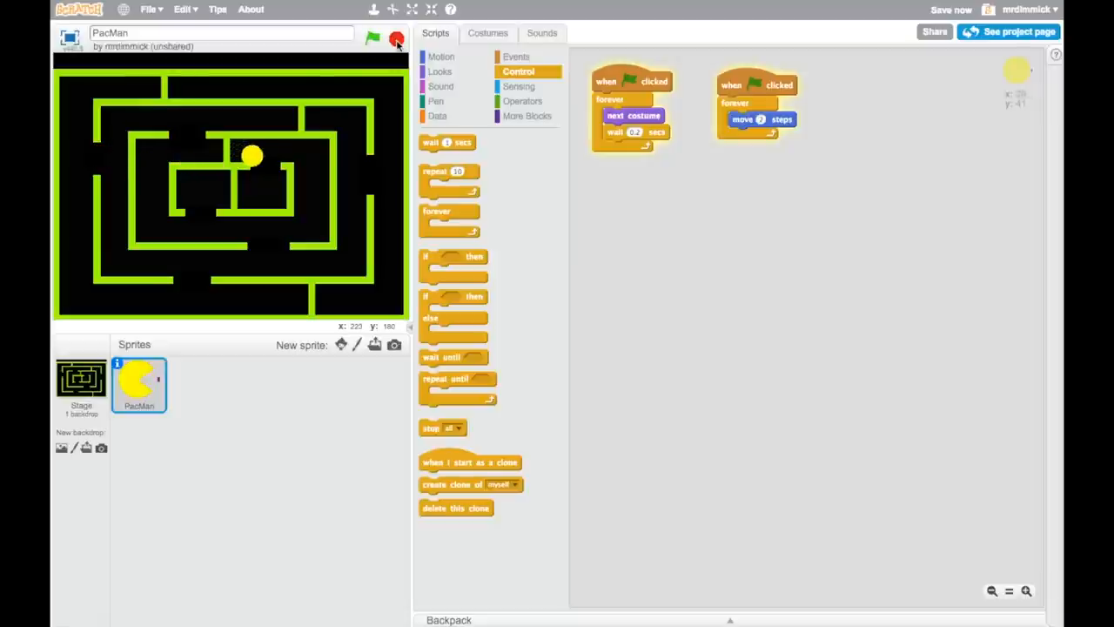
click(399, 35)
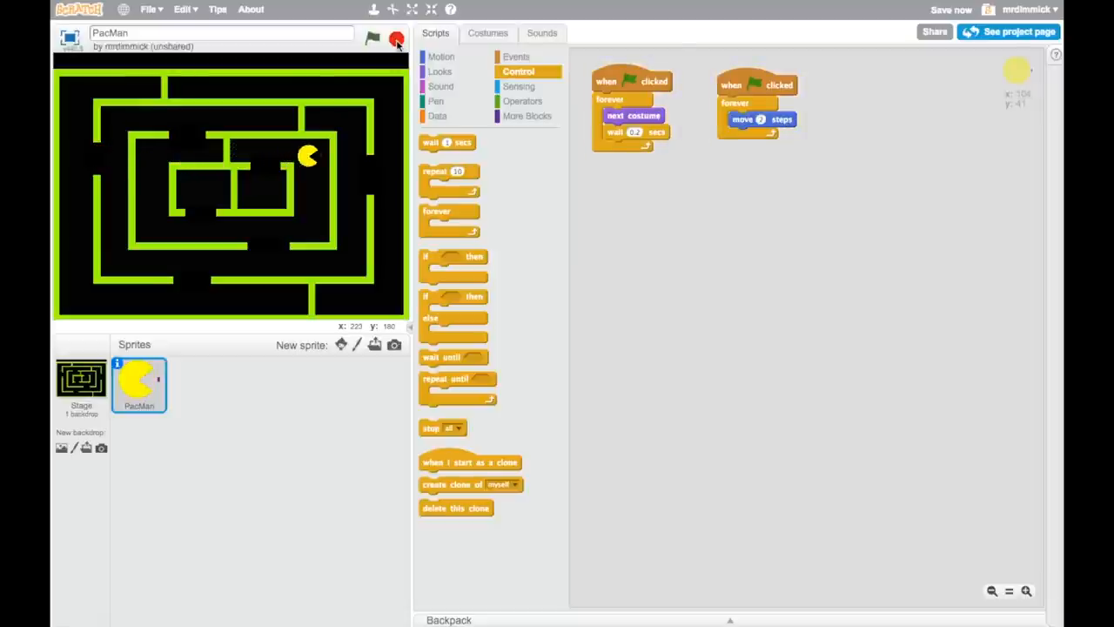
click(395, 39)
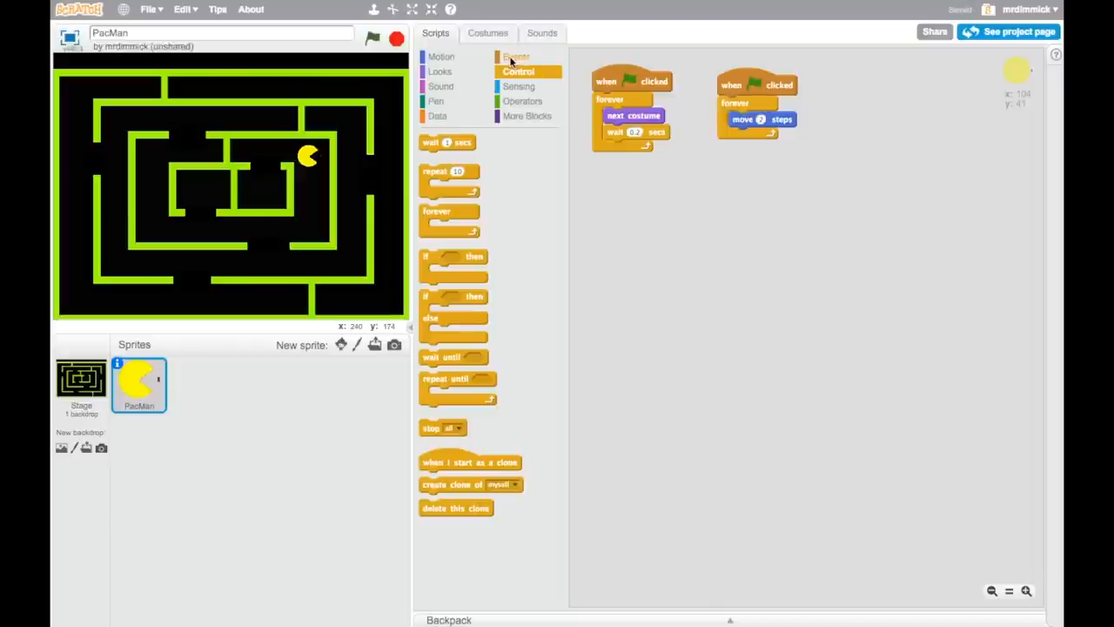
Add a 'when up arrow key pressed' hat block to PacMan's scripts.
click(518, 56)
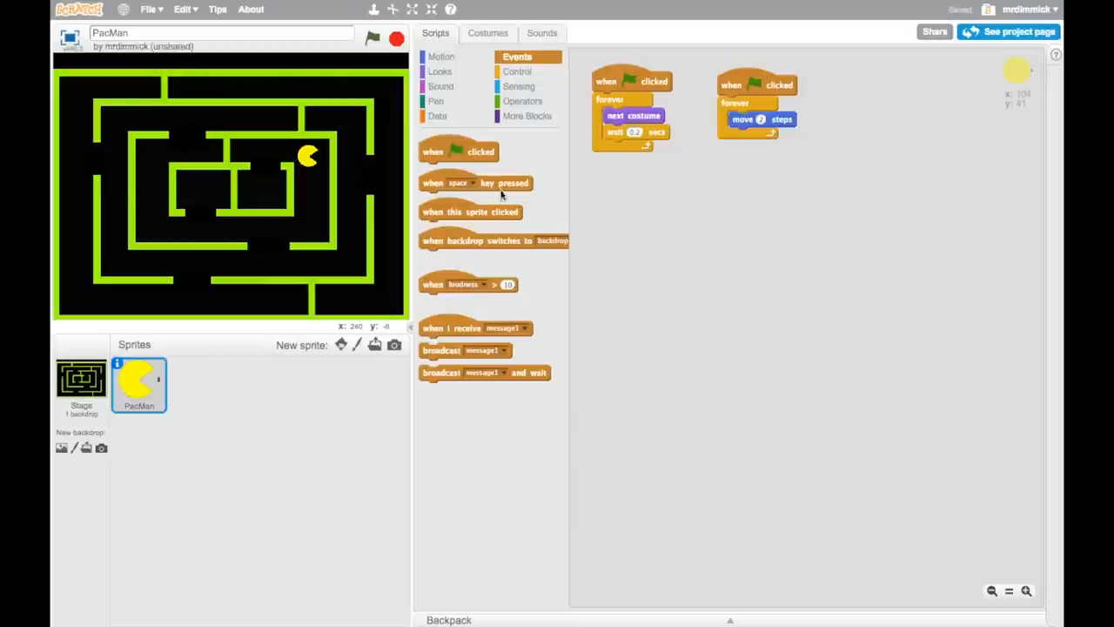
drag(475, 183, 657, 208)
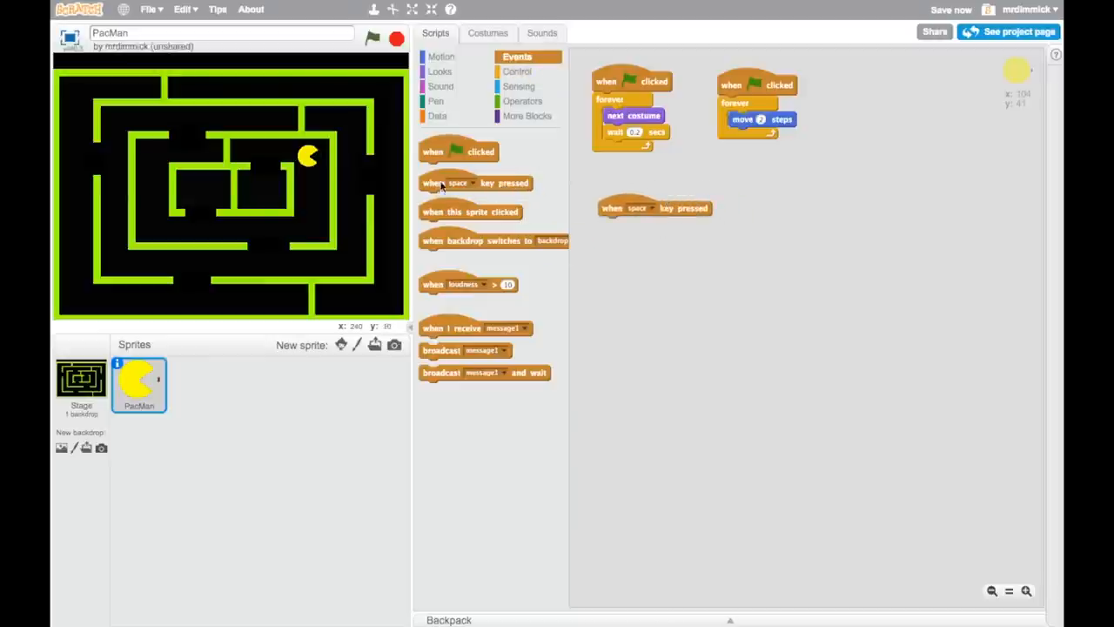
click(648, 207)
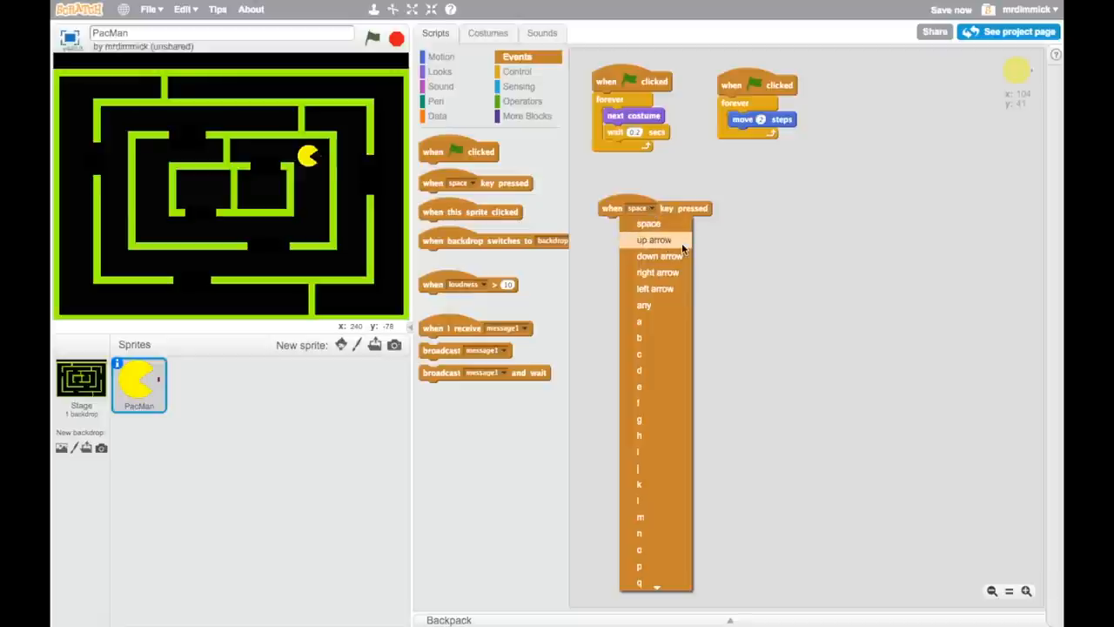
click(654, 239)
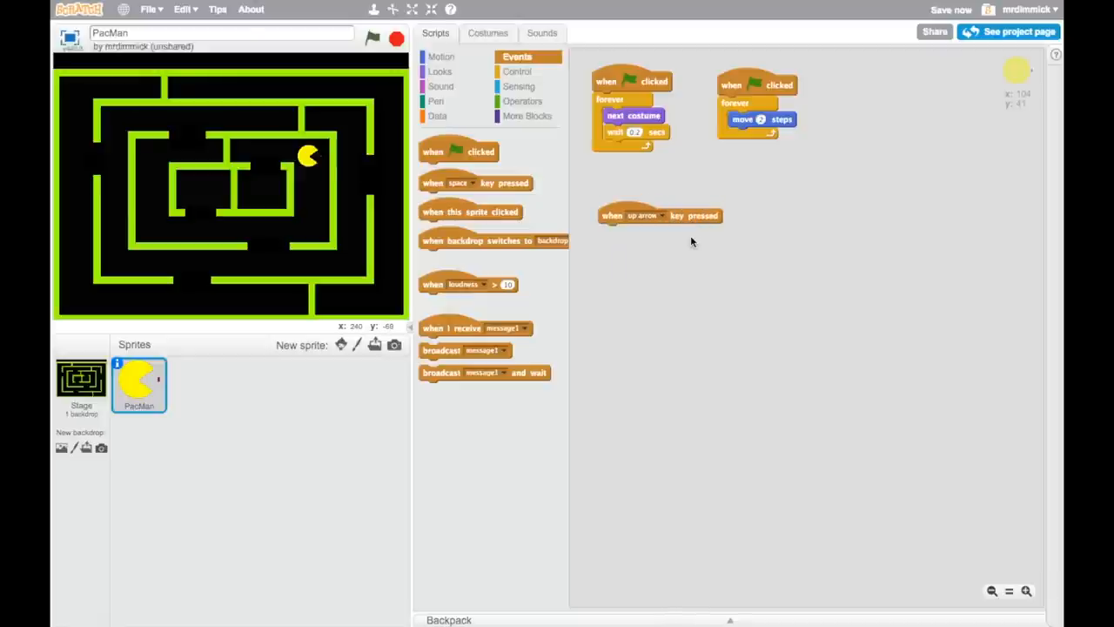
mouse_move(685, 248)
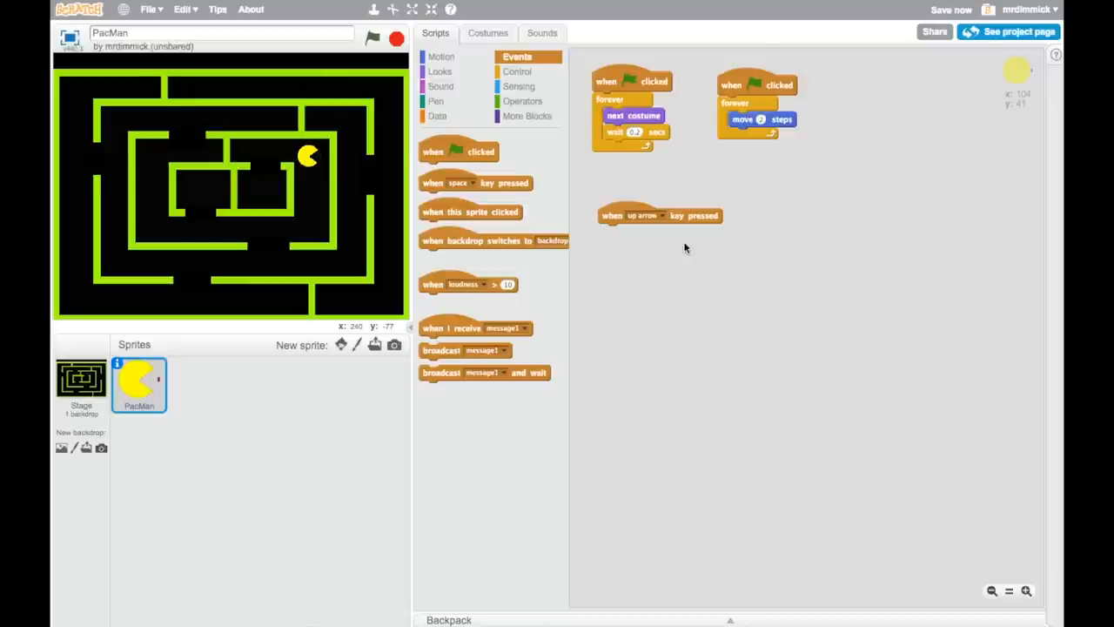
mouse_move(605, 187)
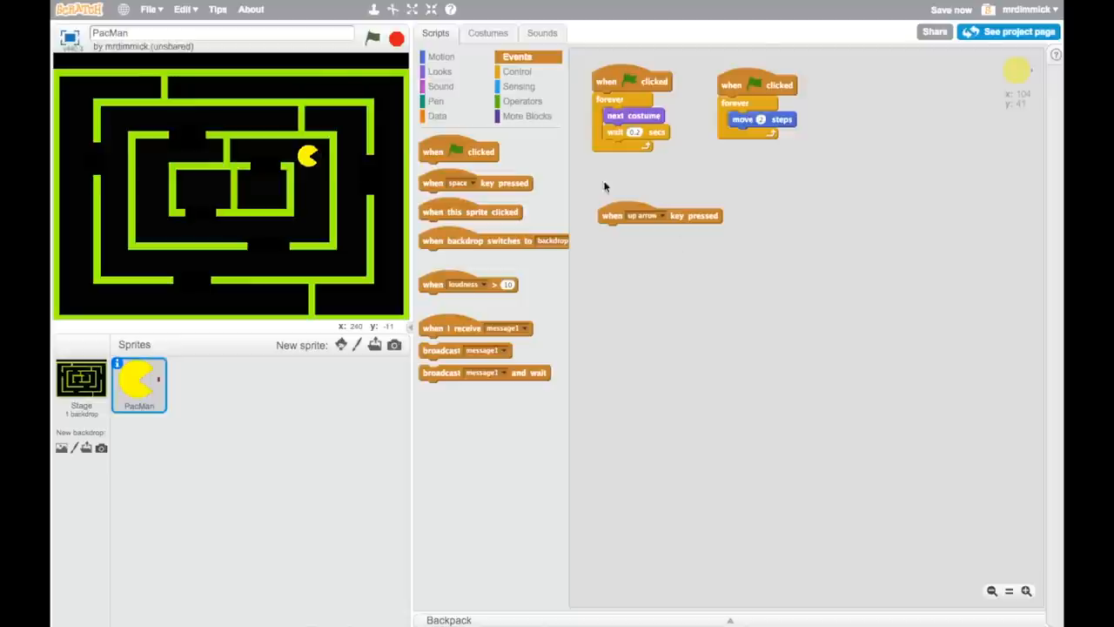
click(439, 57)
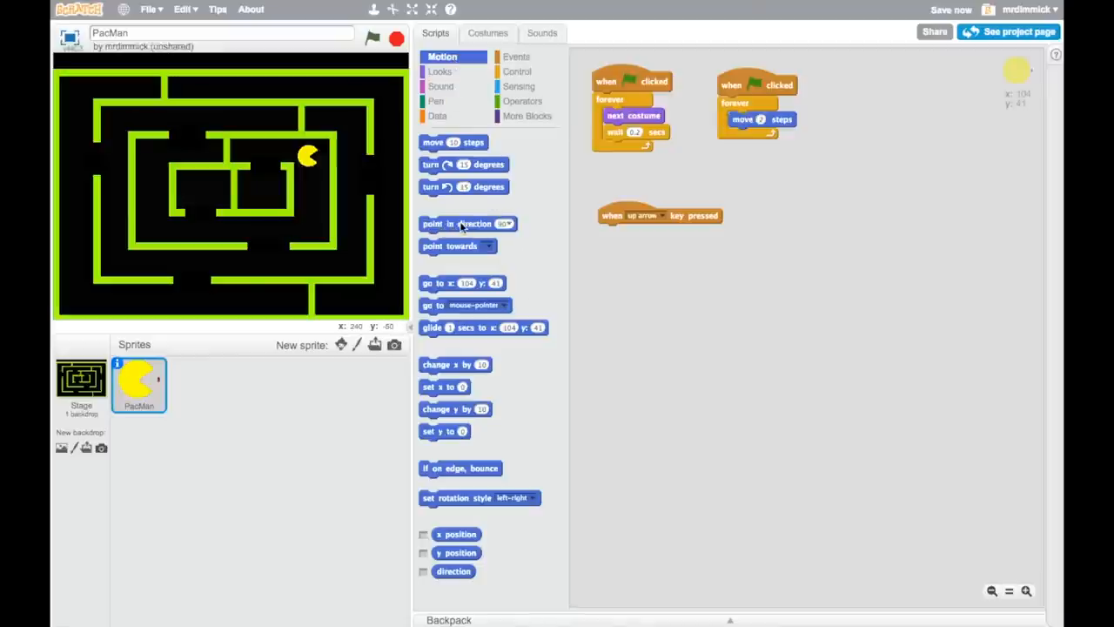
Attach 'point in direction 0' under the up arrow hat block.
drag(467, 223, 648, 251)
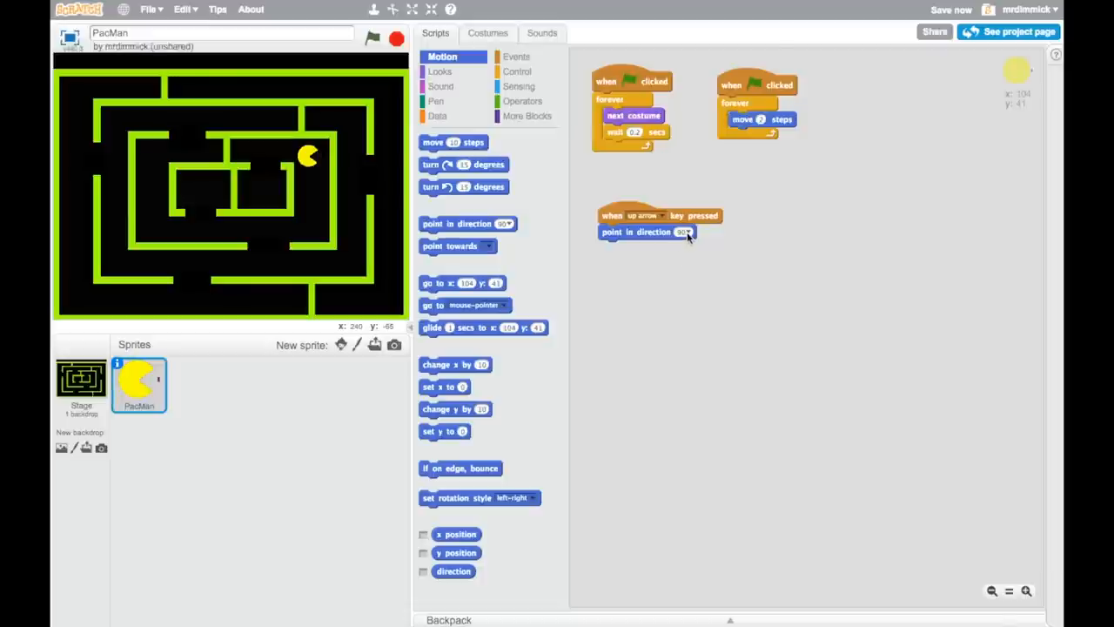
click(684, 231)
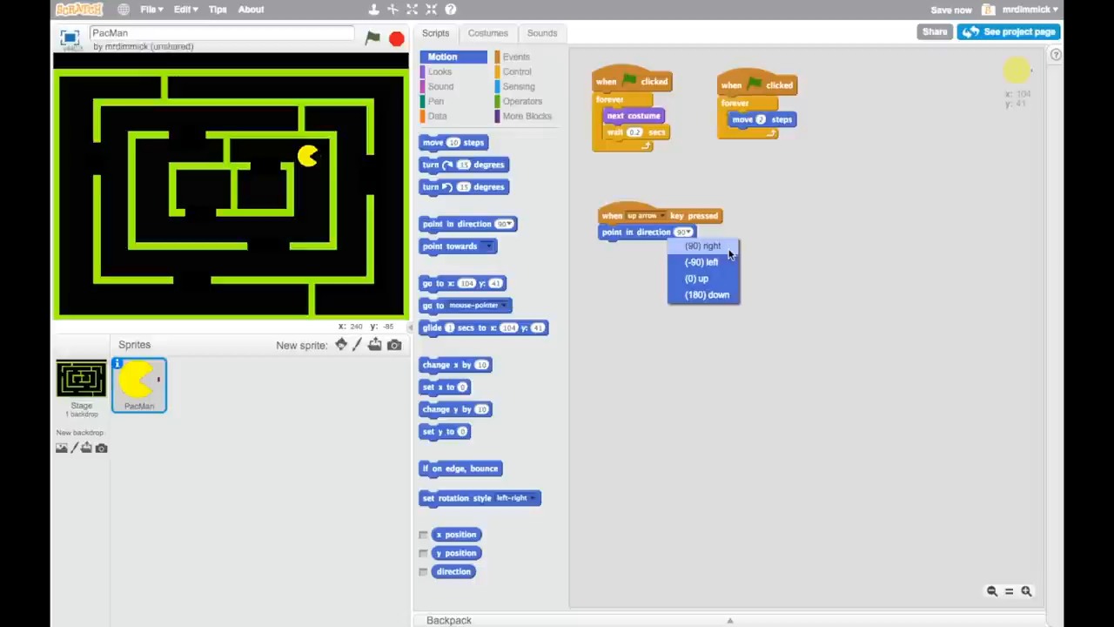
mouse_move(729, 278)
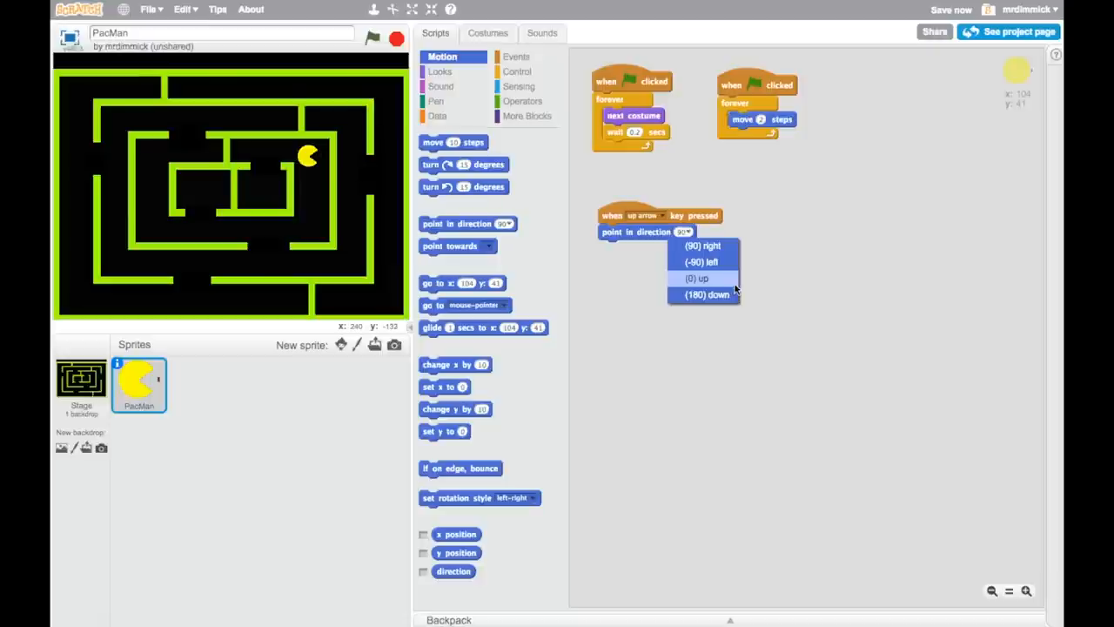
mouse_move(696, 277)
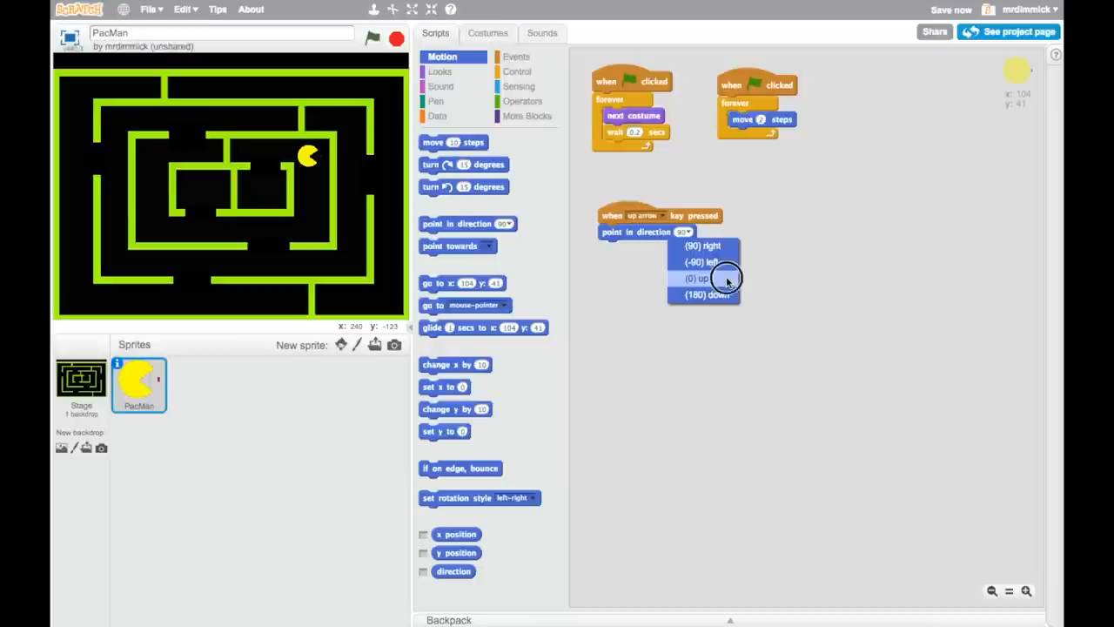
click(695, 277)
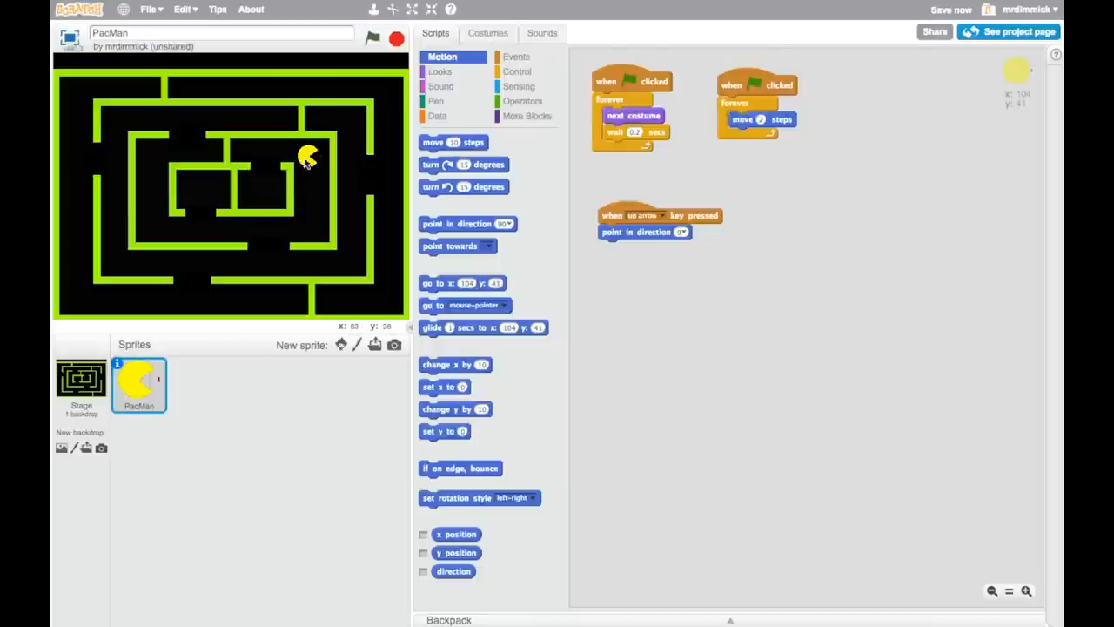
Run the game, check the up arrow sends PacMan upward, then stop.
click(373, 36)
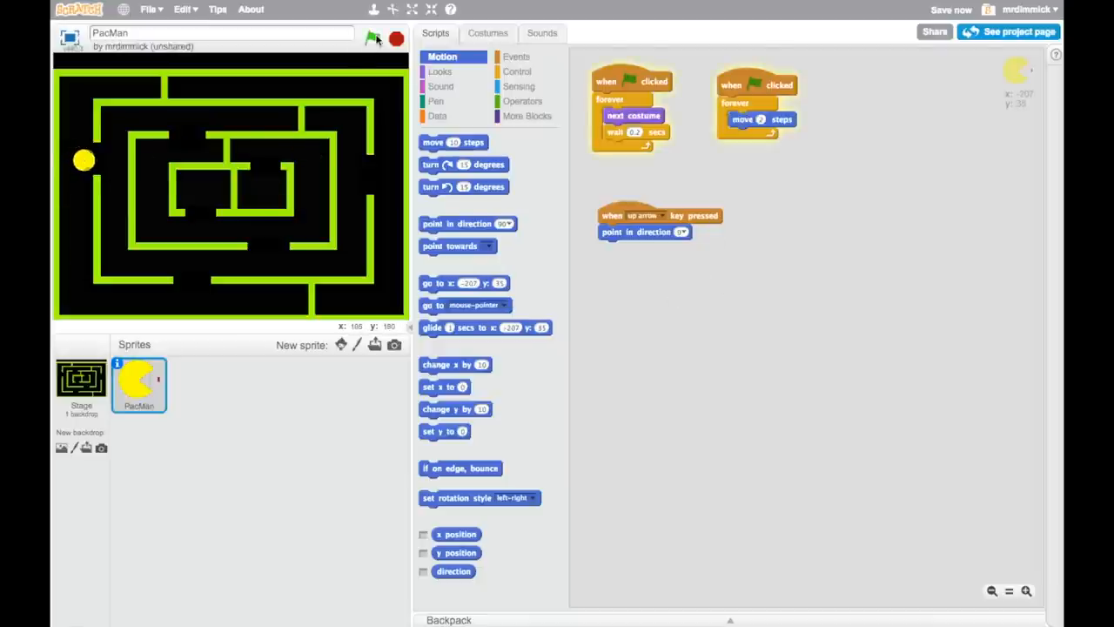
click(374, 34)
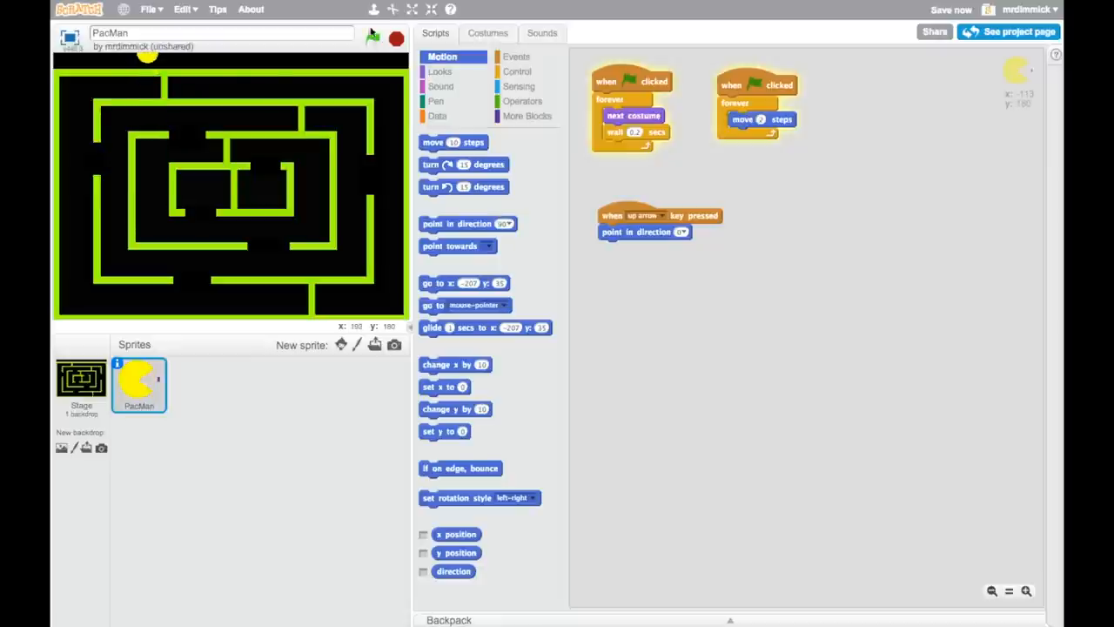
click(394, 35)
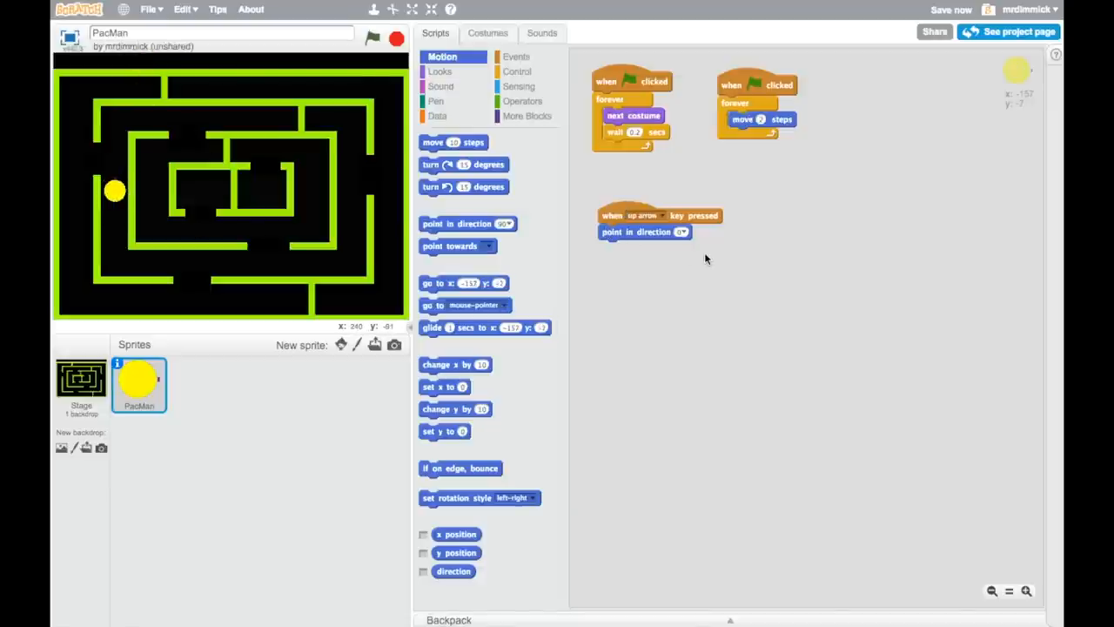
mouse_move(660, 280)
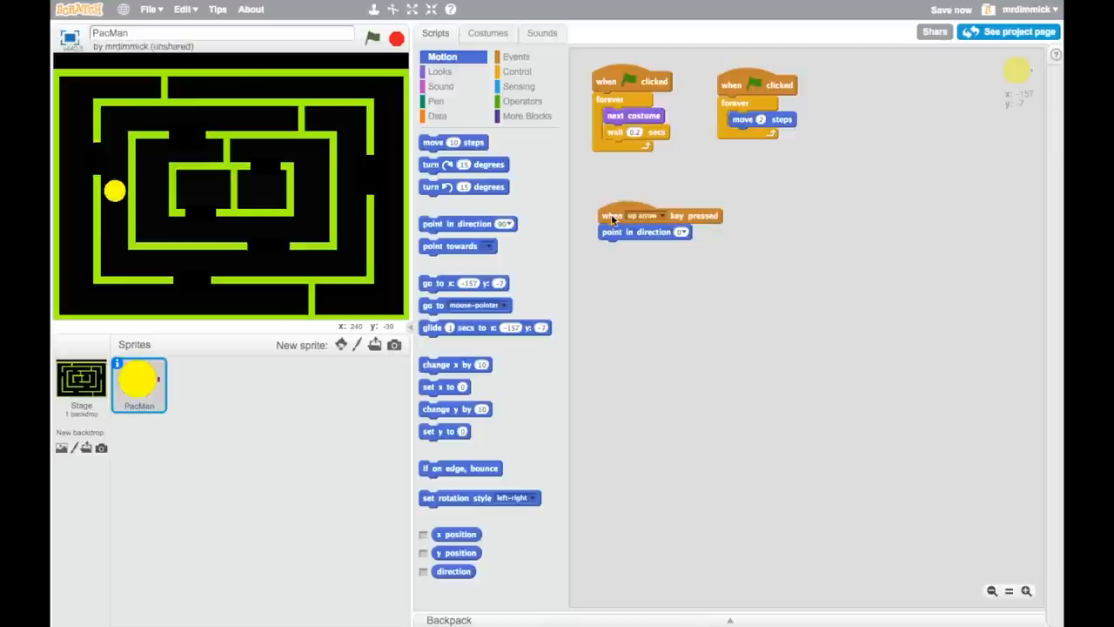
Duplicate the up-arrow script and set the copy to down arrow, direction 180.
right_click(613, 216)
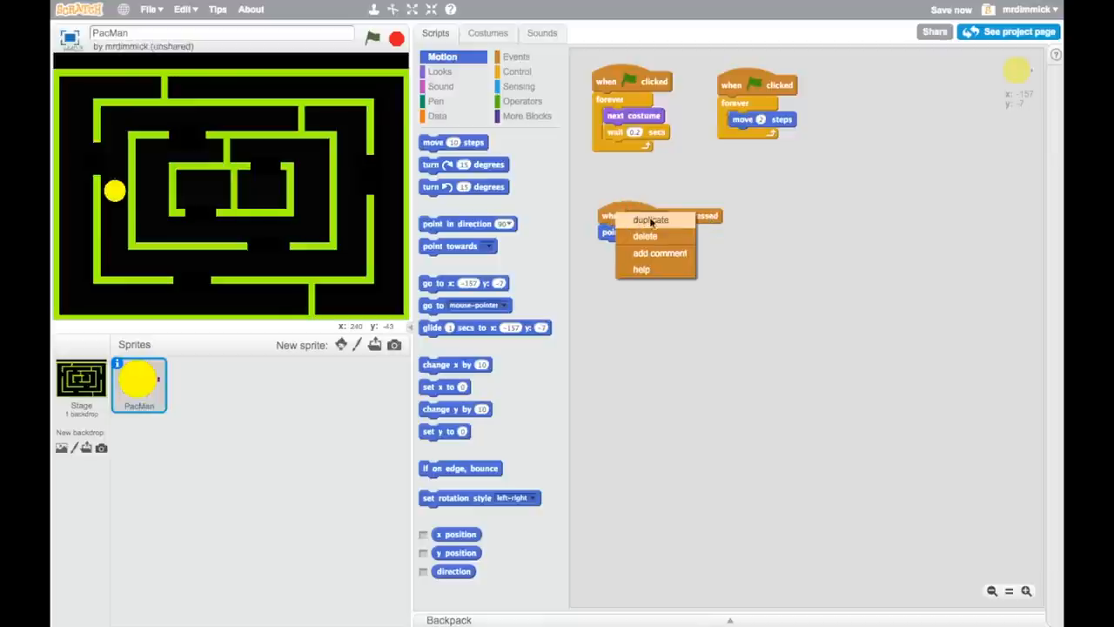
click(650, 219)
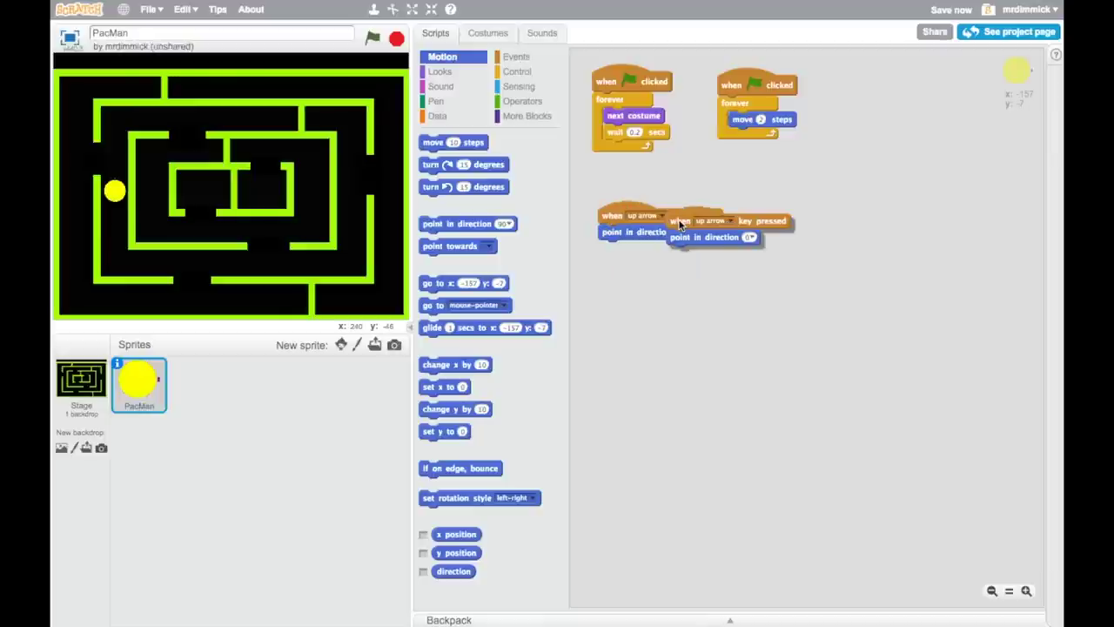
drag(705, 220, 805, 215)
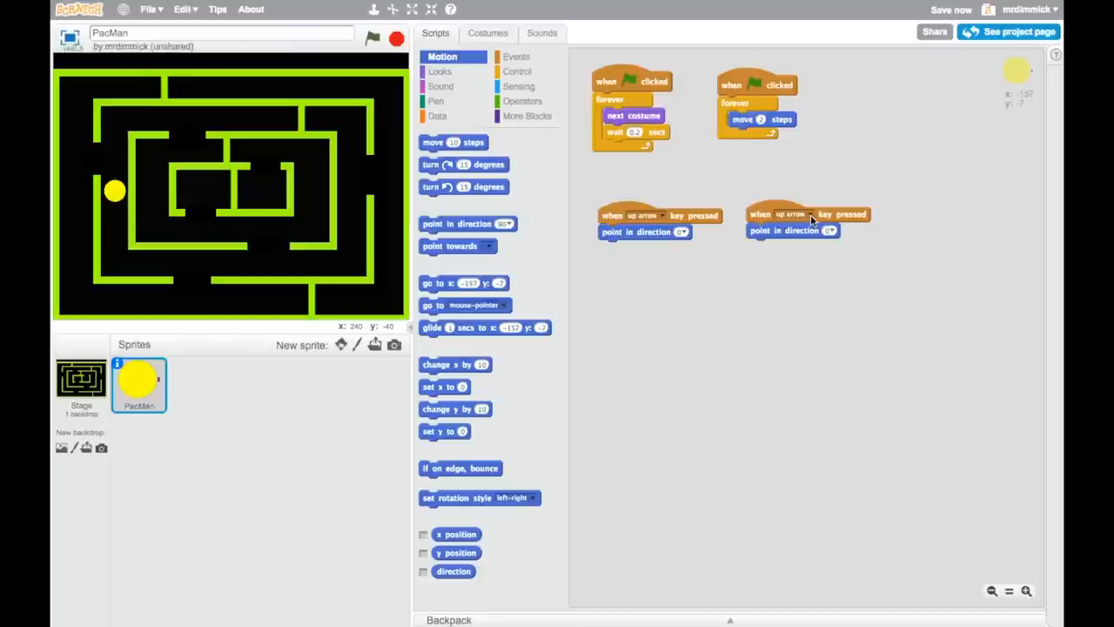
mouse_move(800, 219)
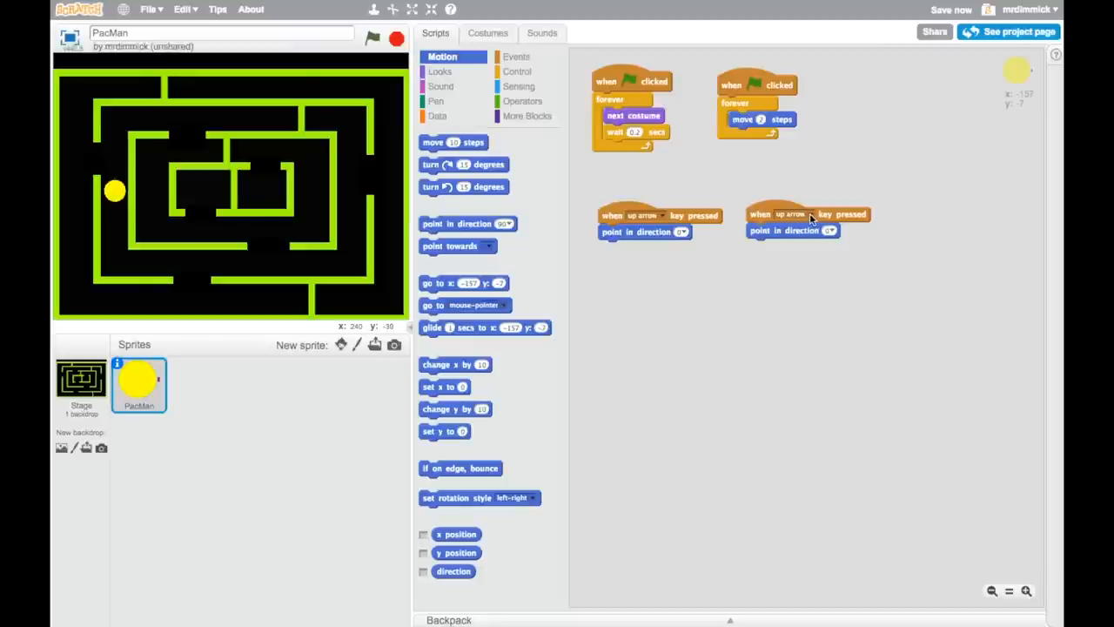
click(791, 214)
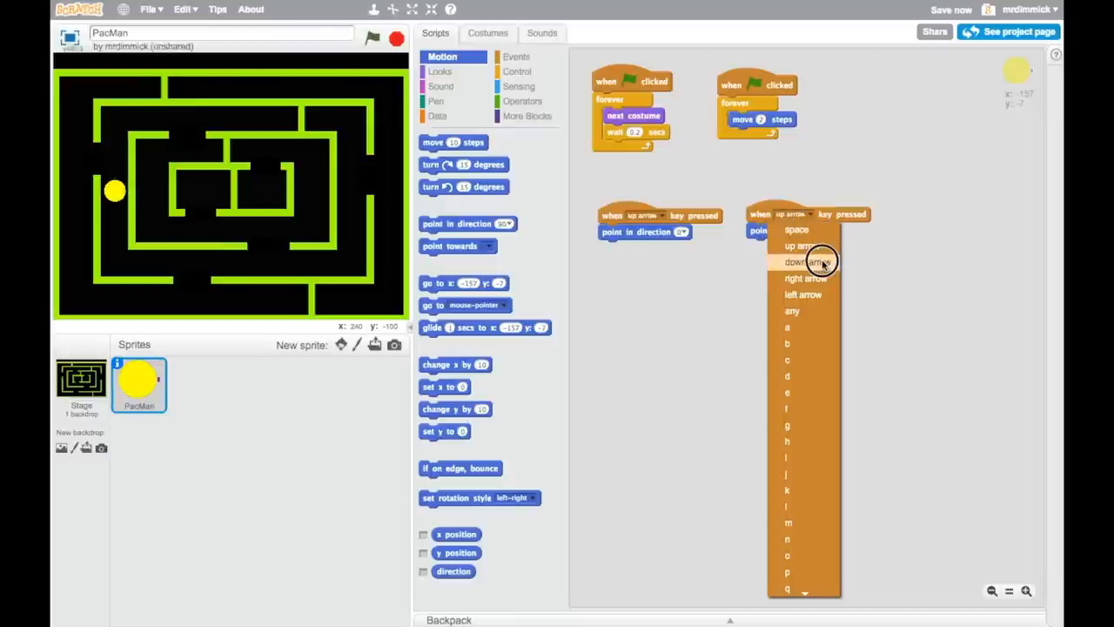
click(806, 261)
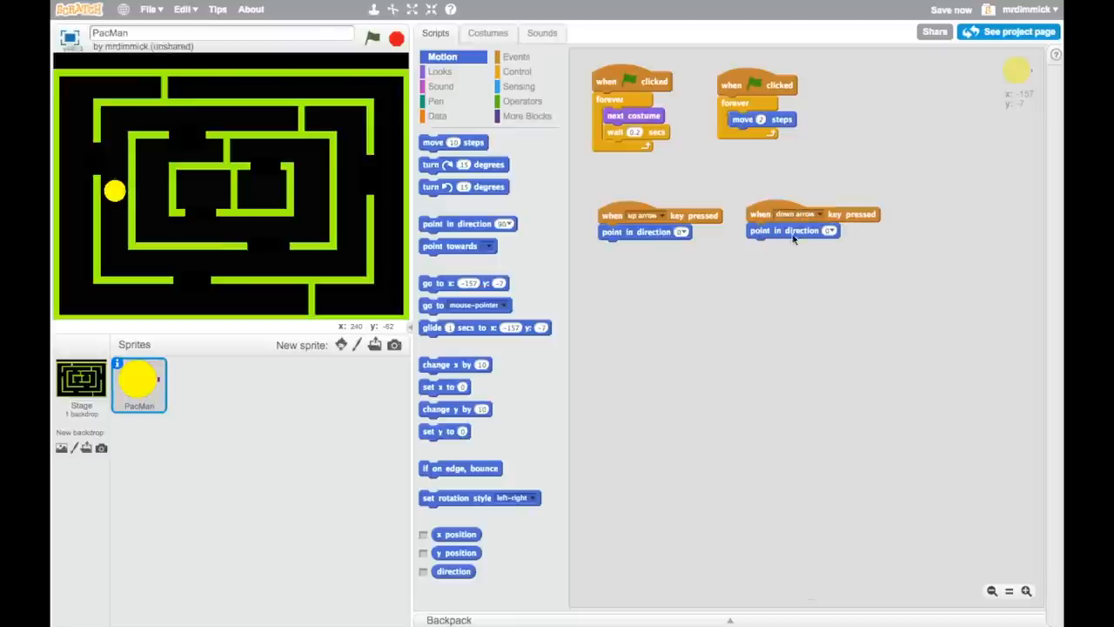
click(828, 230)
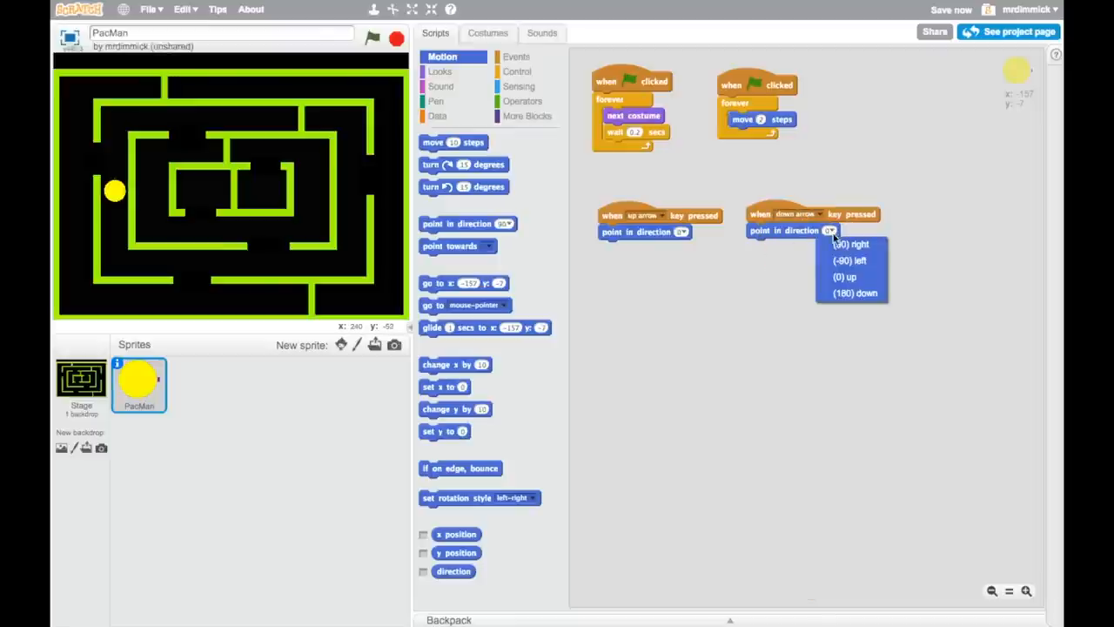
click(850, 292)
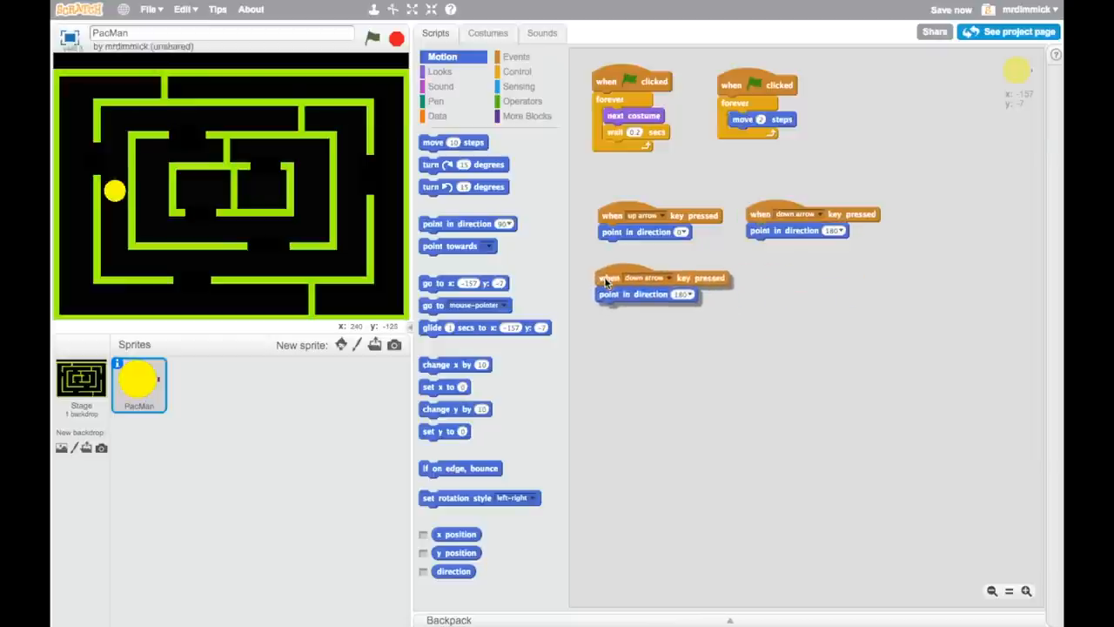
Set the third script to right arrow, then copy it as a left-arrow script pointing -90.
click(666, 277)
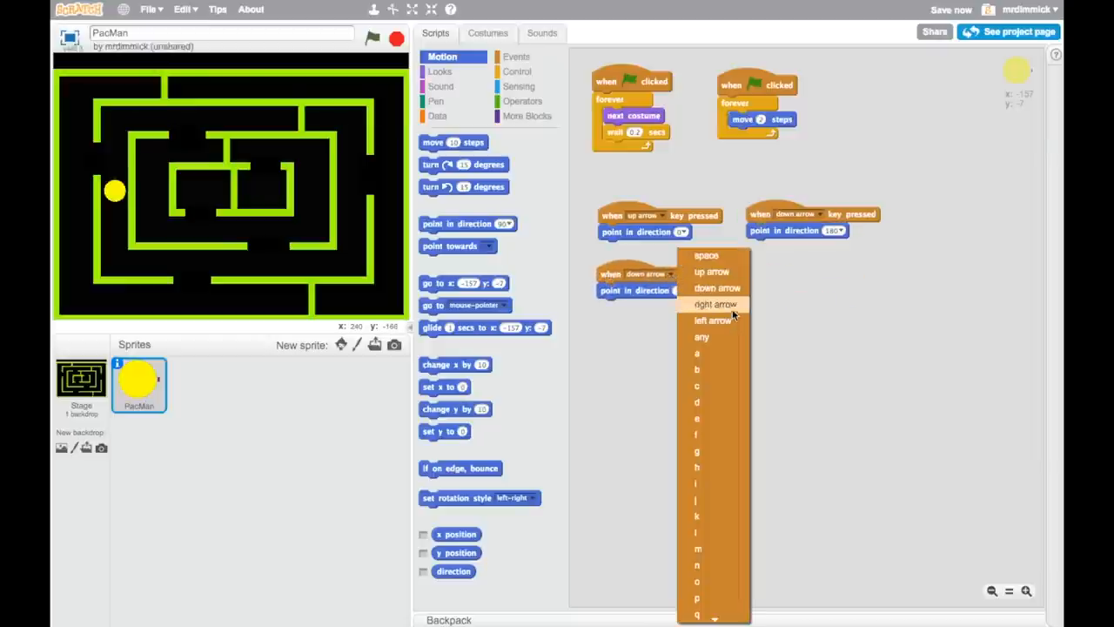
click(713, 304)
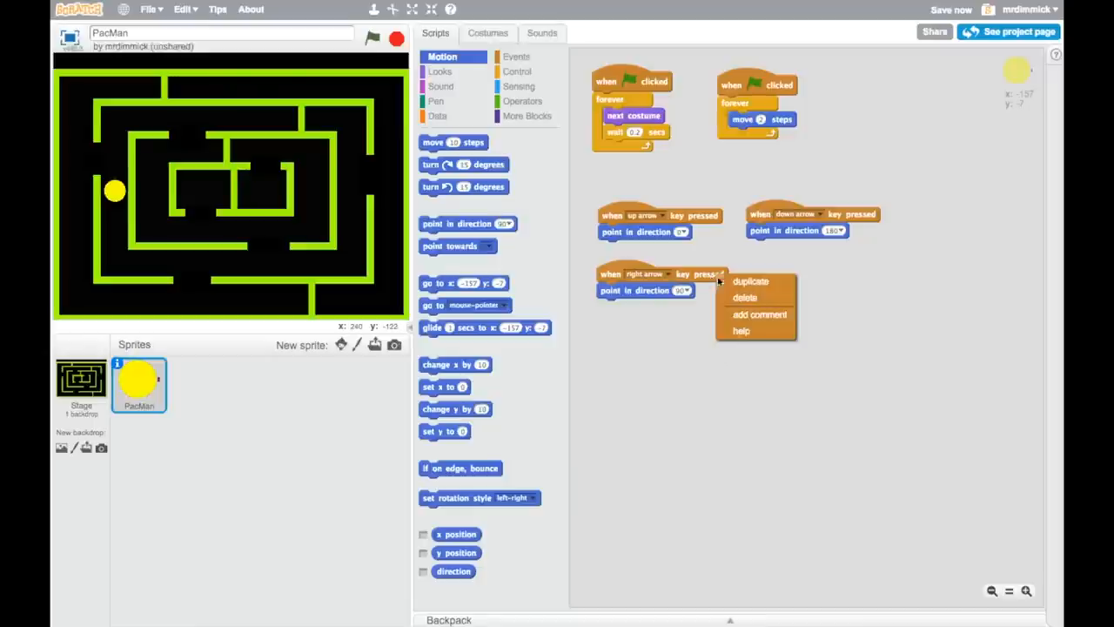
click(748, 280)
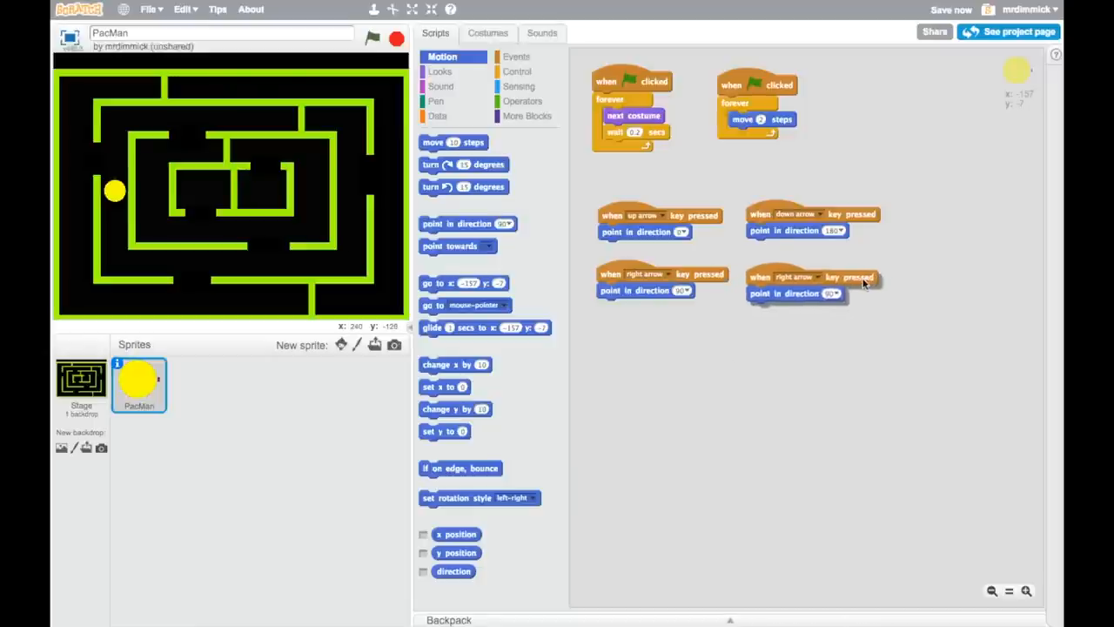
click(817, 276)
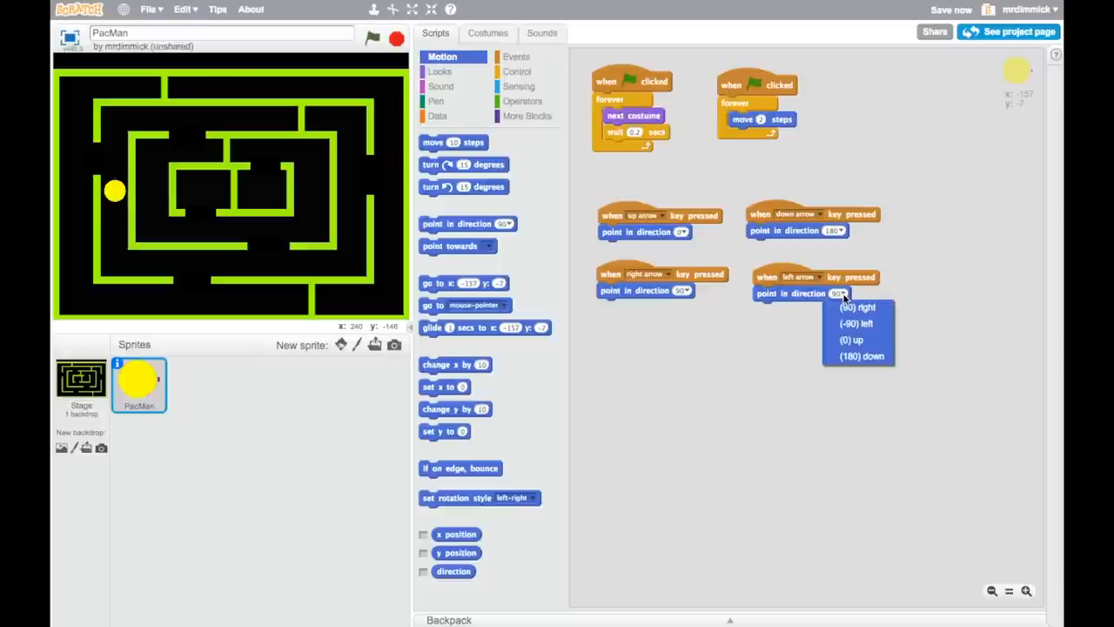
click(855, 323)
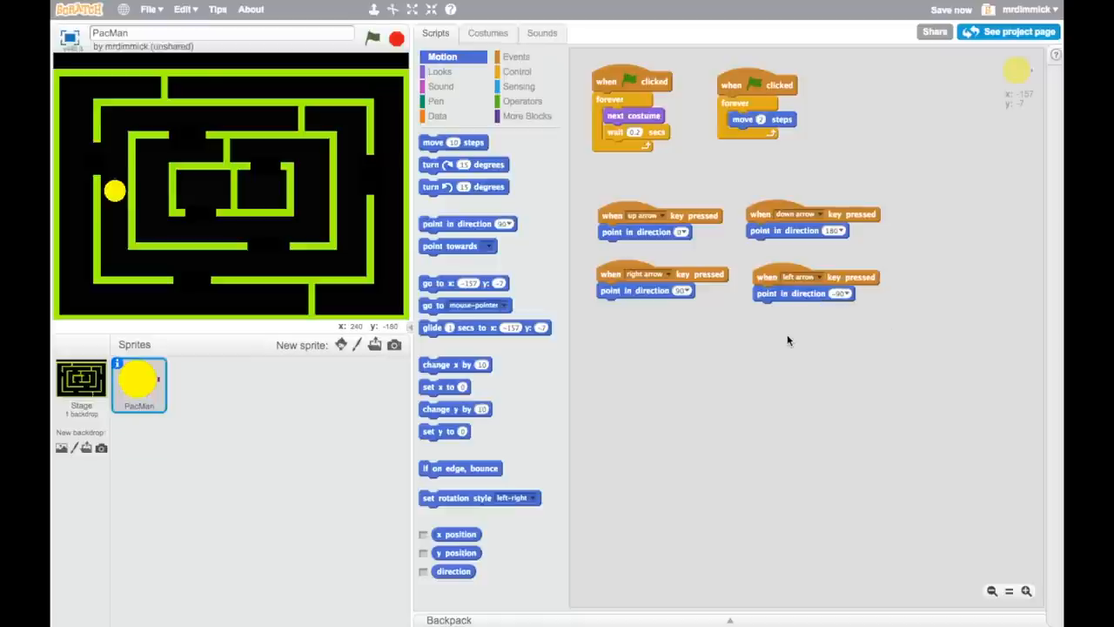
click(371, 33)
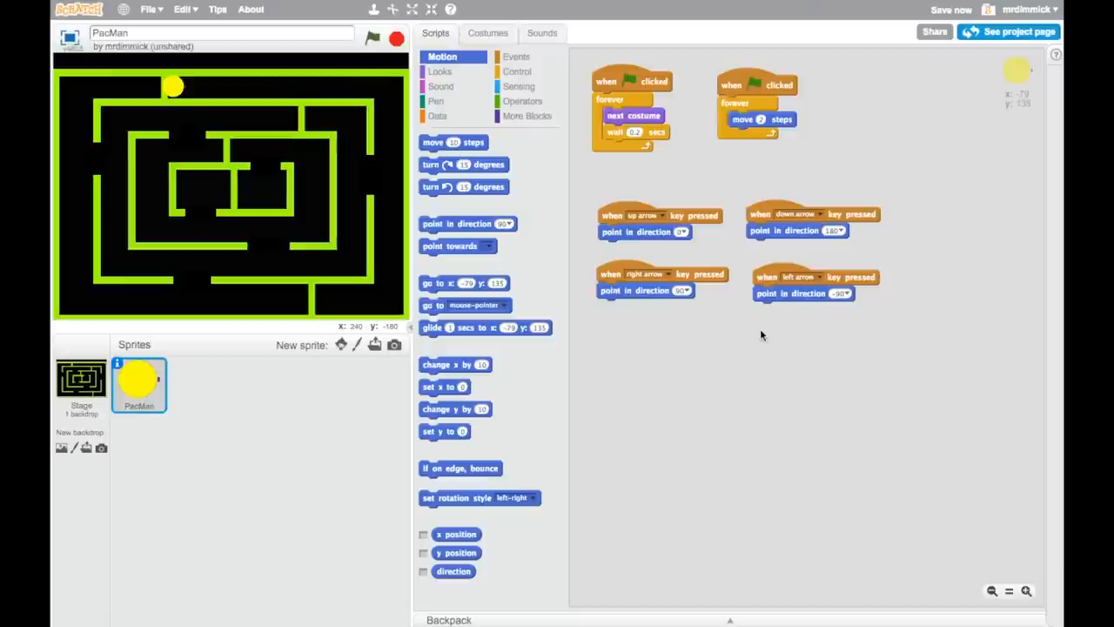
mouse_move(746, 340)
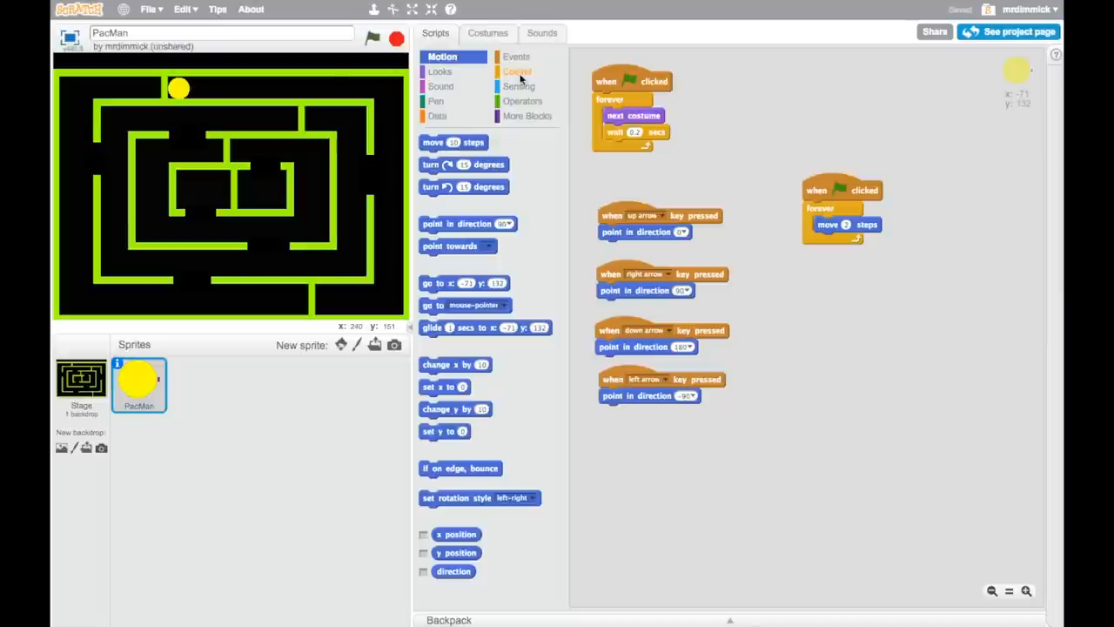
Show the Control category's loop and condition blocks.
click(516, 70)
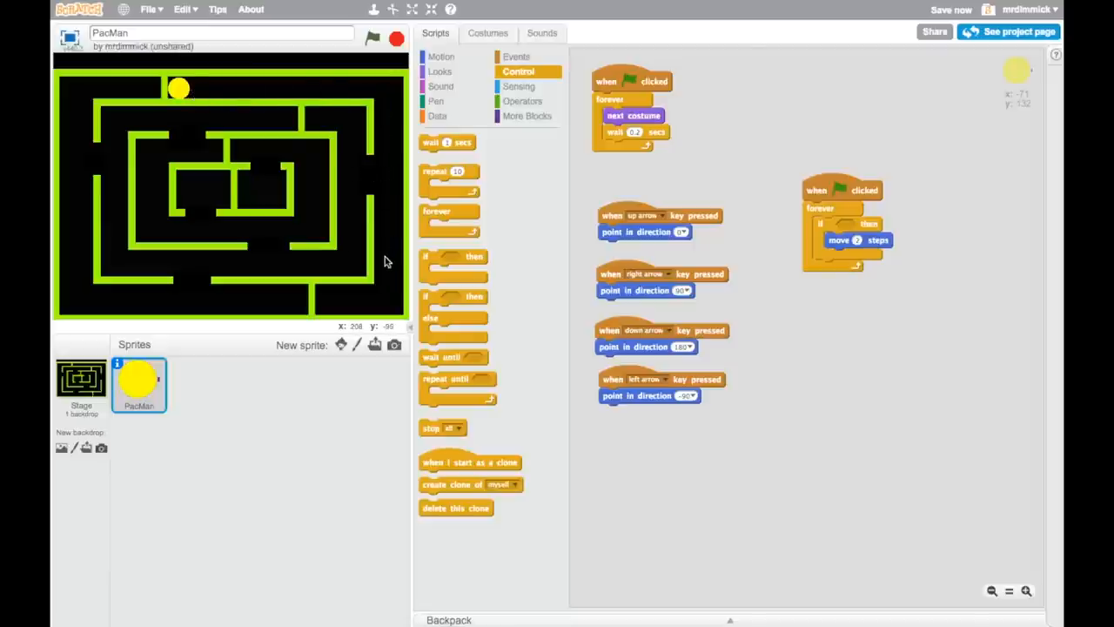
mouse_move(352, 98)
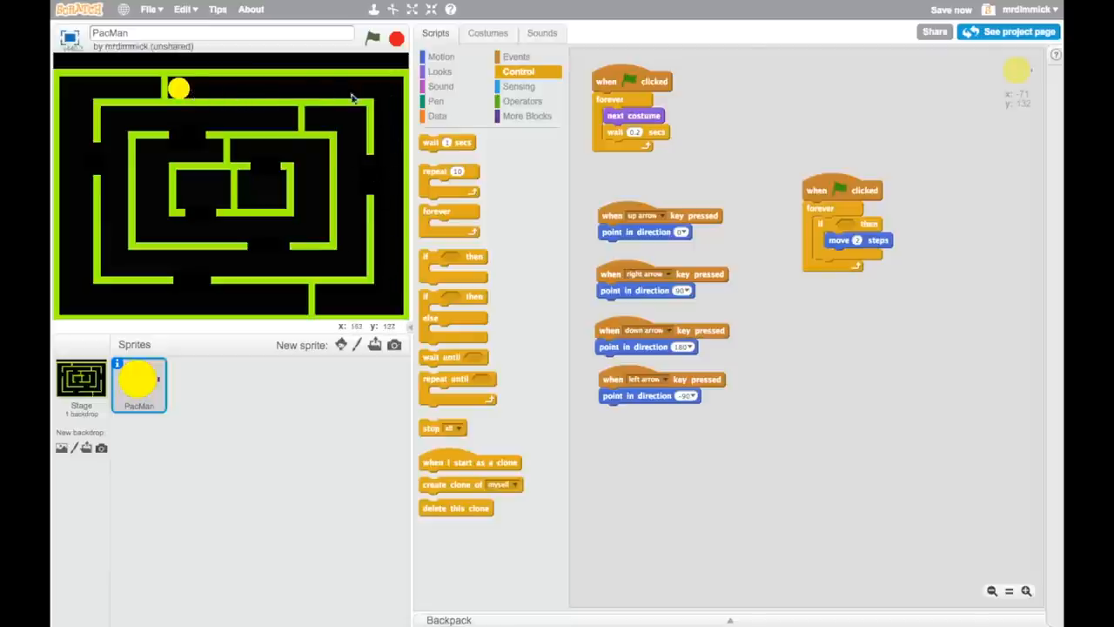
mouse_move(193, 94)
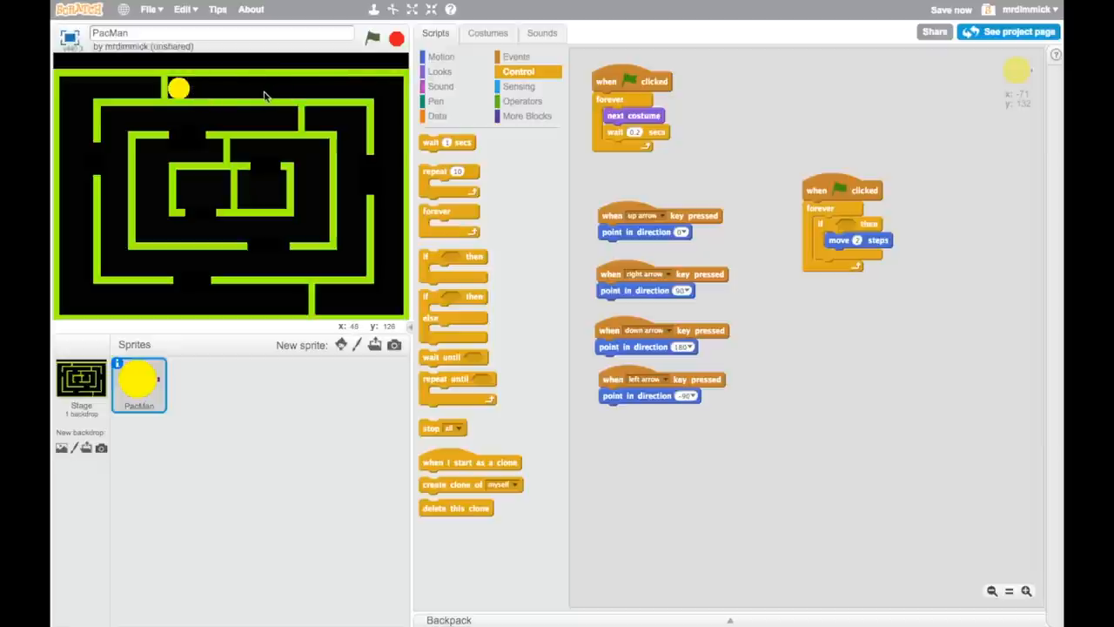
Place a 'not' operator block into the if-then condition slot.
click(523, 101)
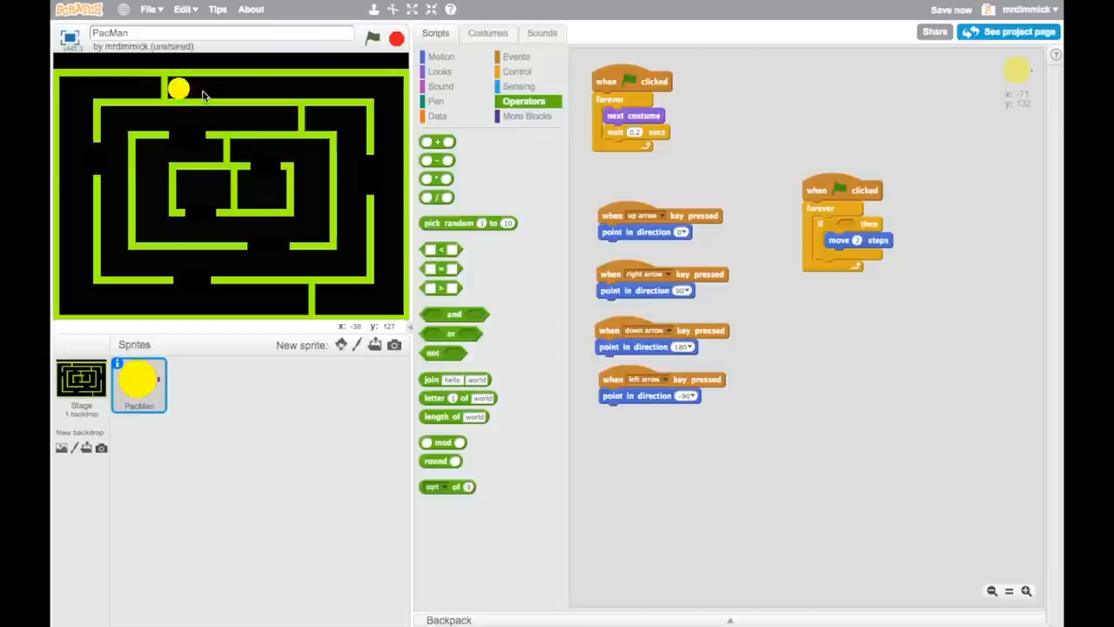
mouse_move(322, 98)
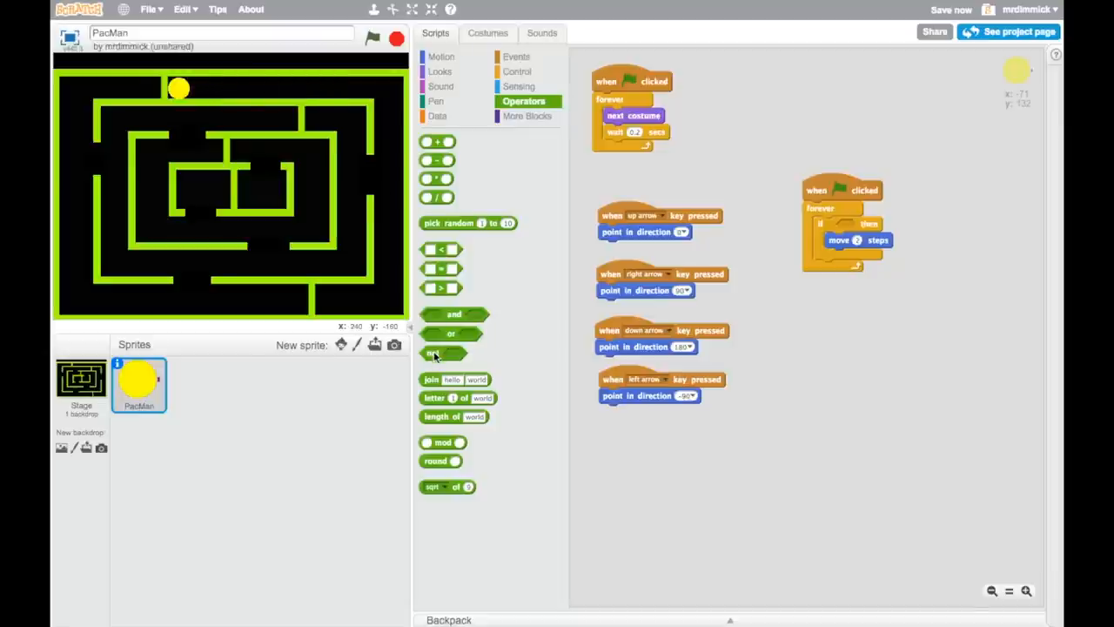
drag(443, 353, 848, 225)
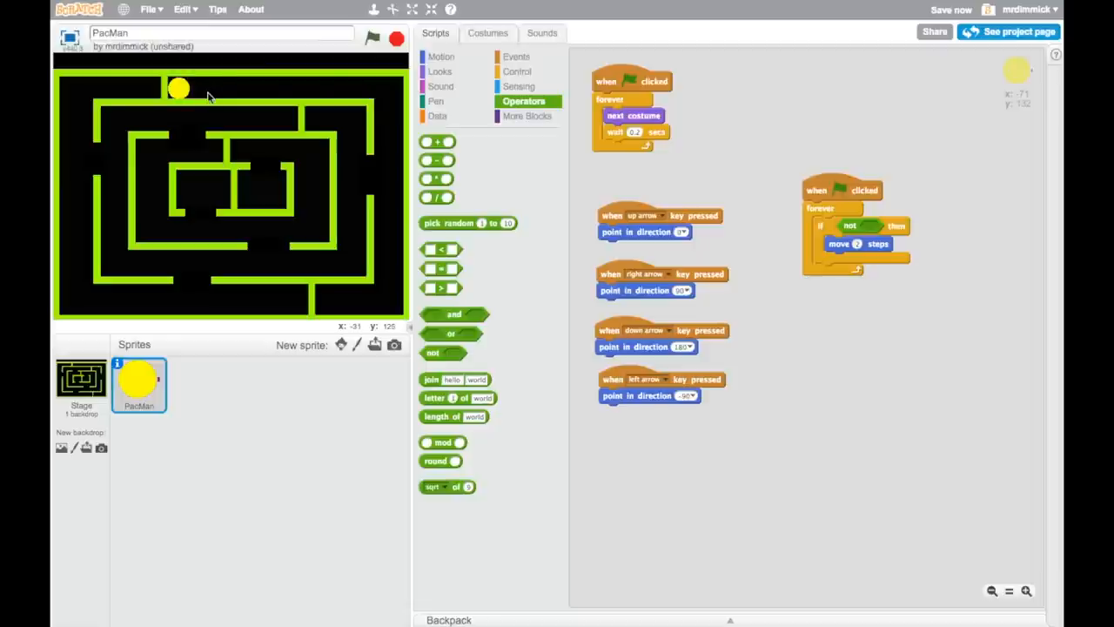
mouse_move(388, 117)
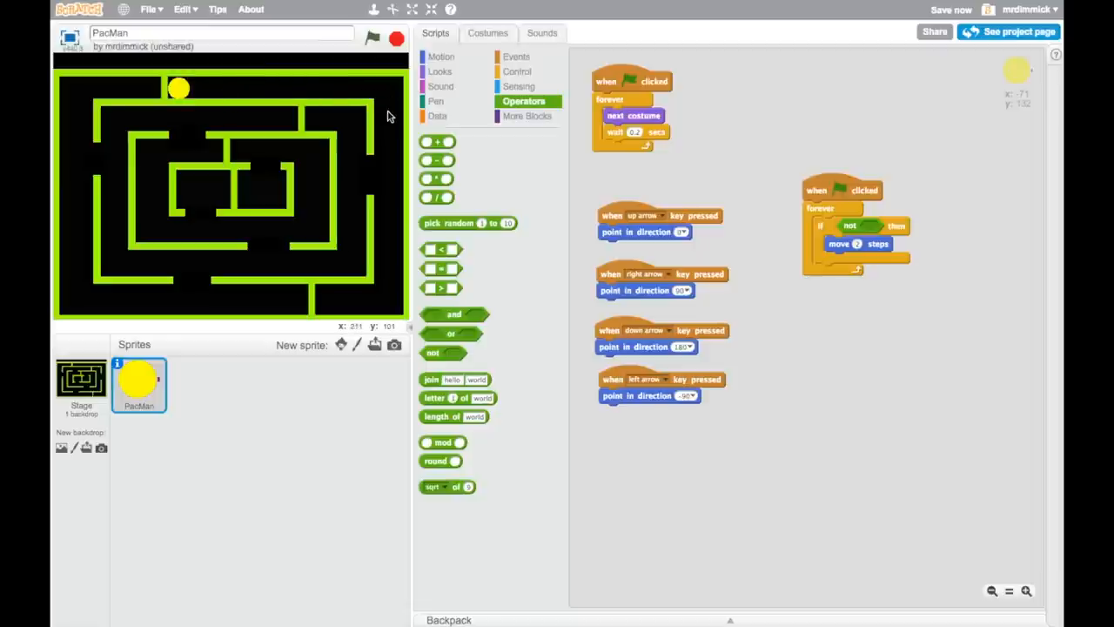
mouse_move(350, 132)
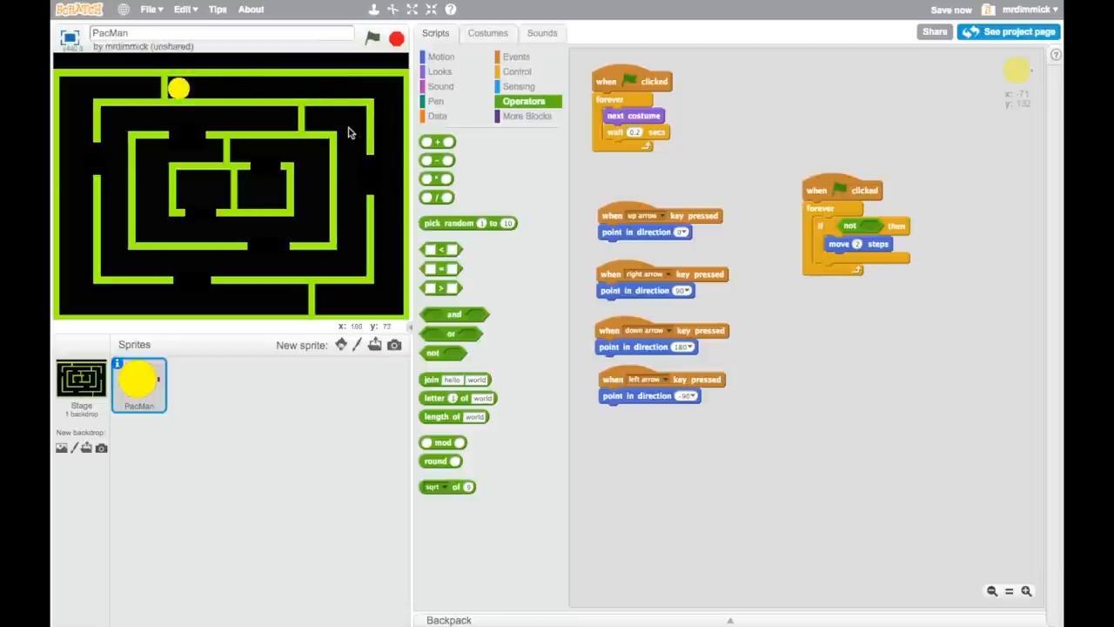
mouse_move(387, 107)
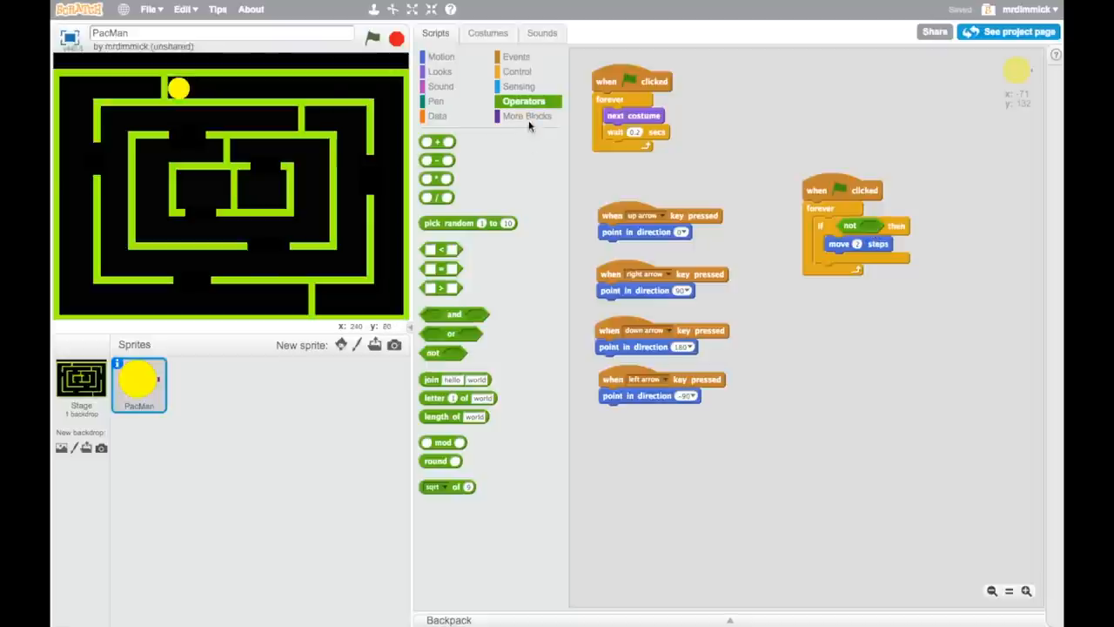
Switch the block palette to the Sensing category.
click(518, 86)
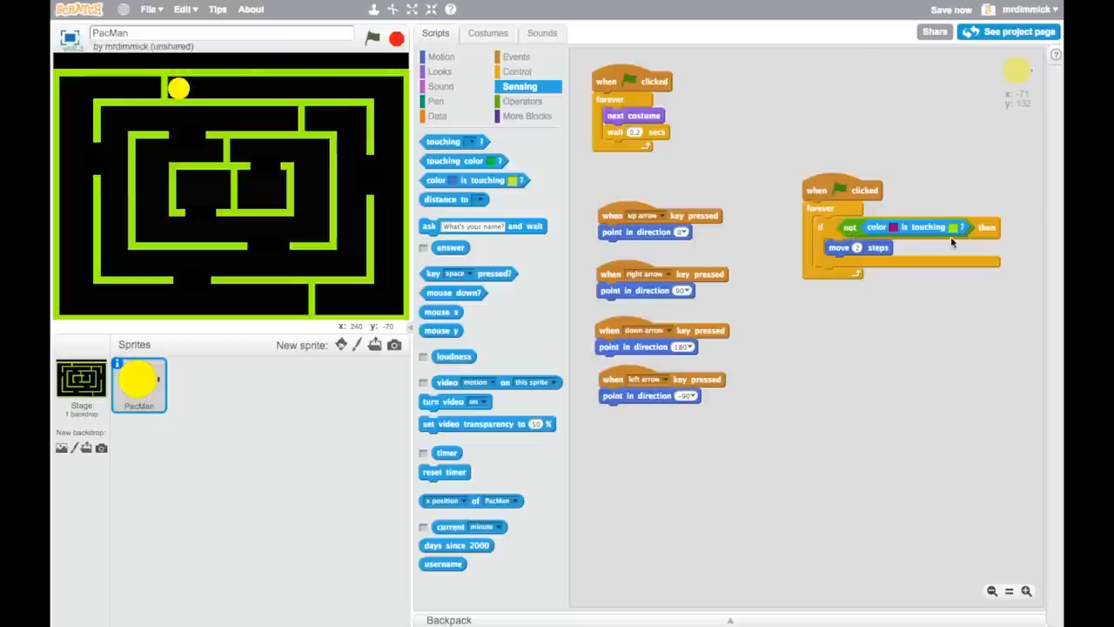
mouse_move(879, 310)
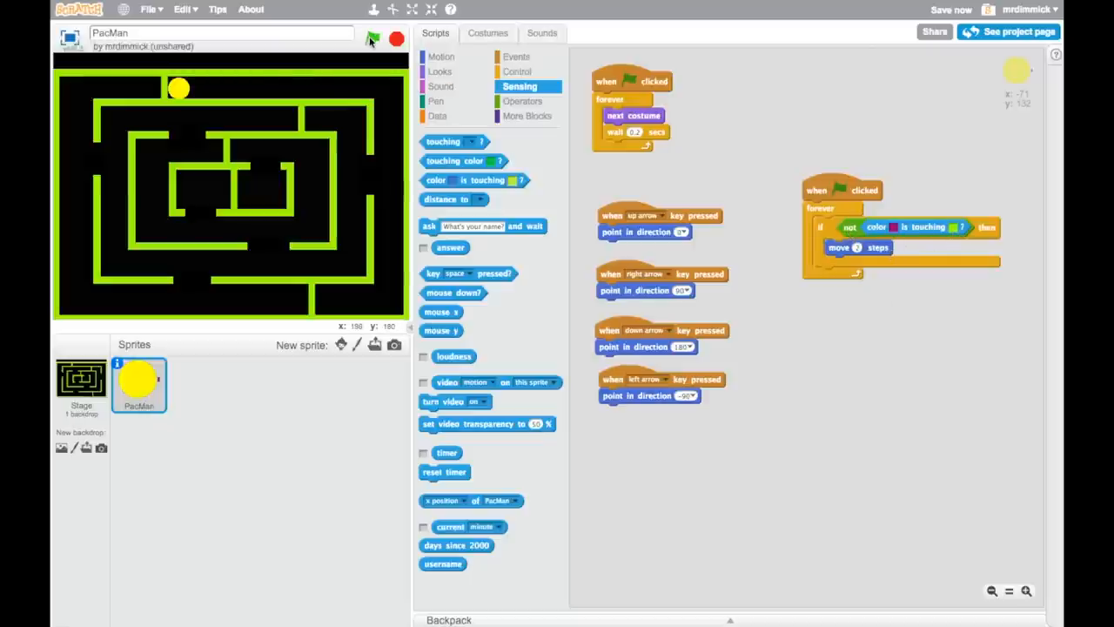
Test-run the project repeatedly with the green flag to check PacMan's wall collisions.
click(369, 39)
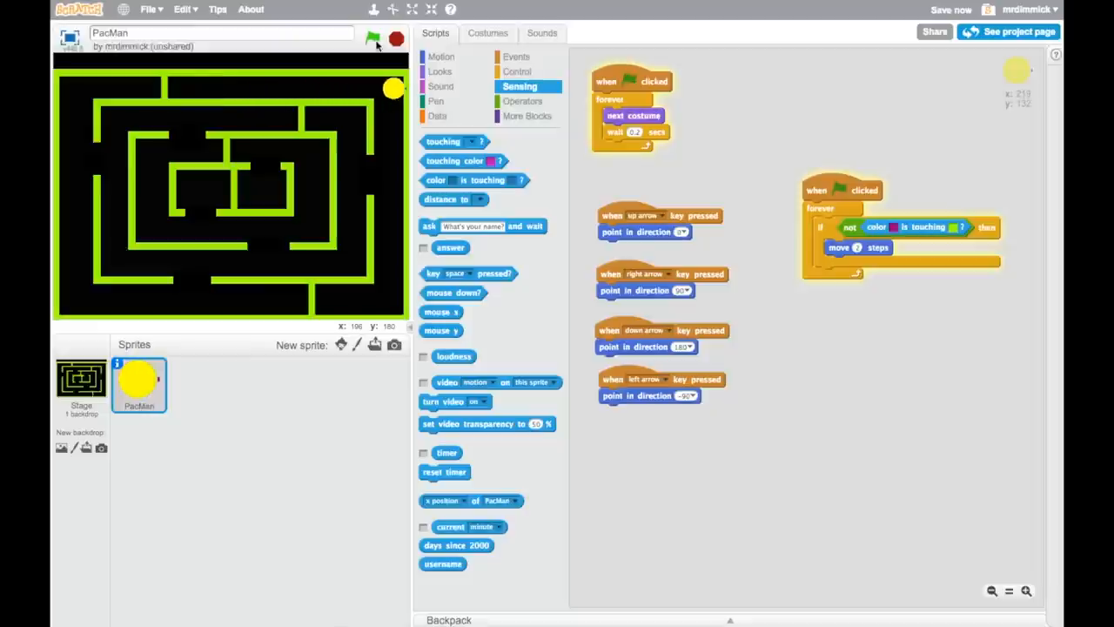
click(368, 33)
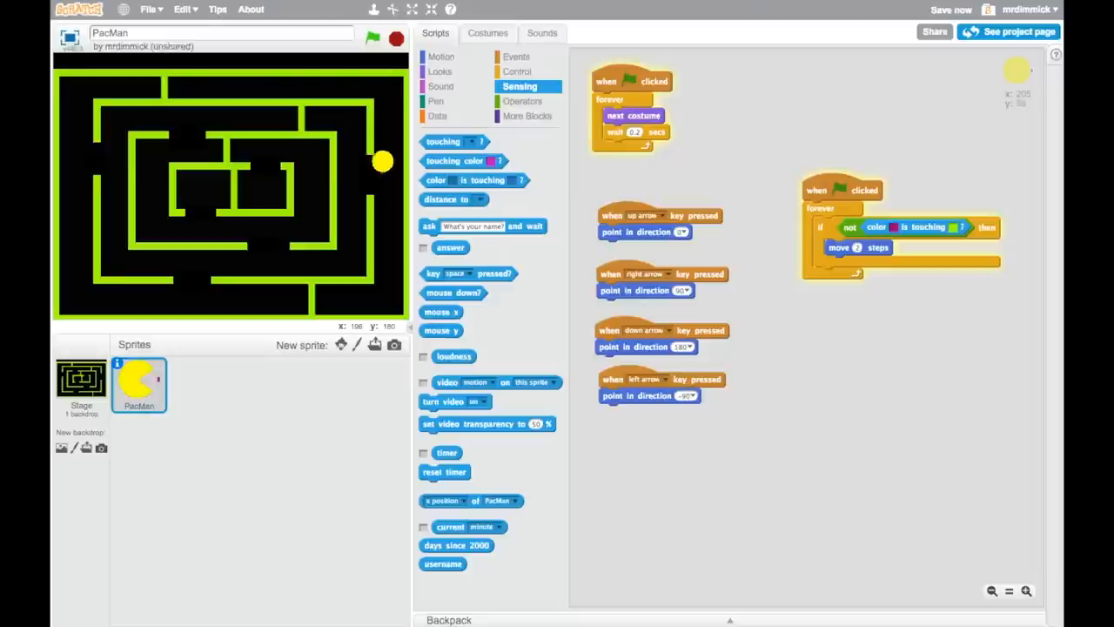
click(367, 35)
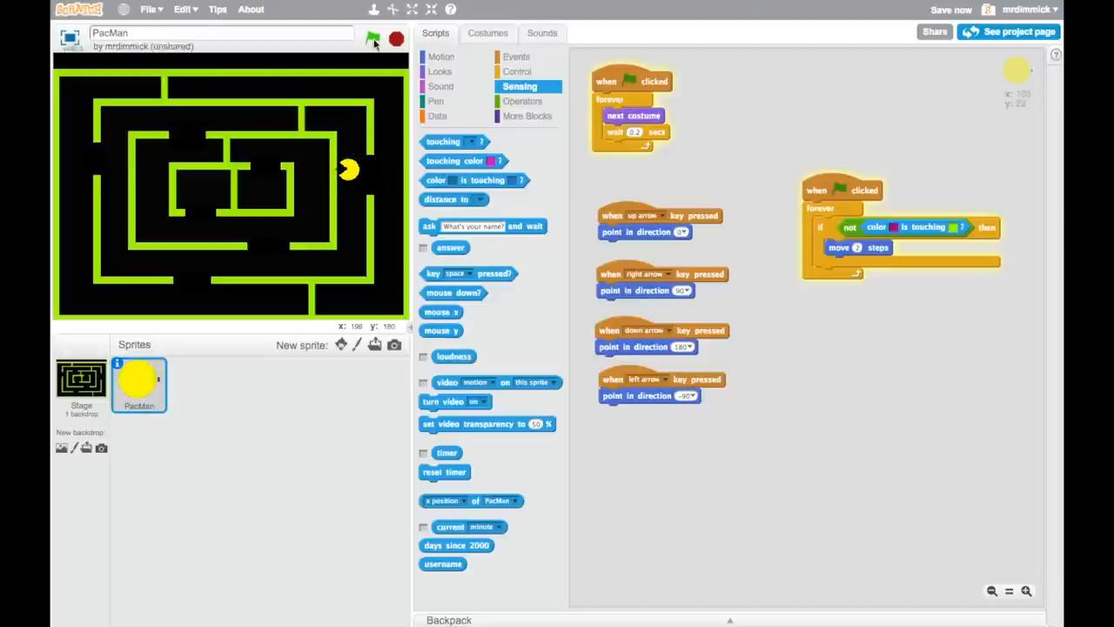
click(373, 38)
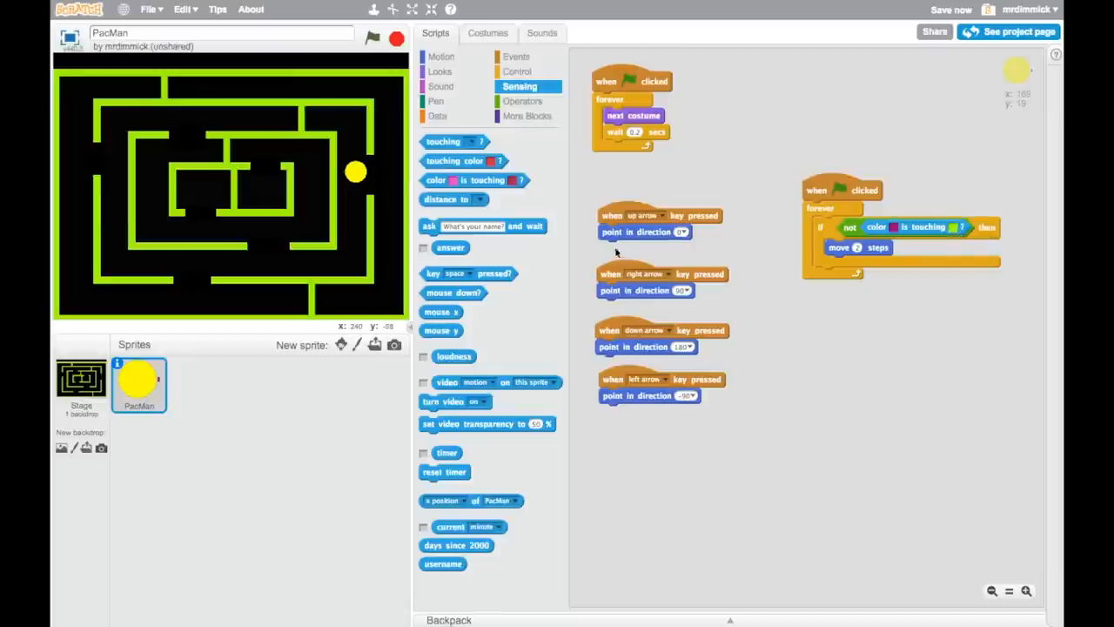
mouse_move(891, 228)
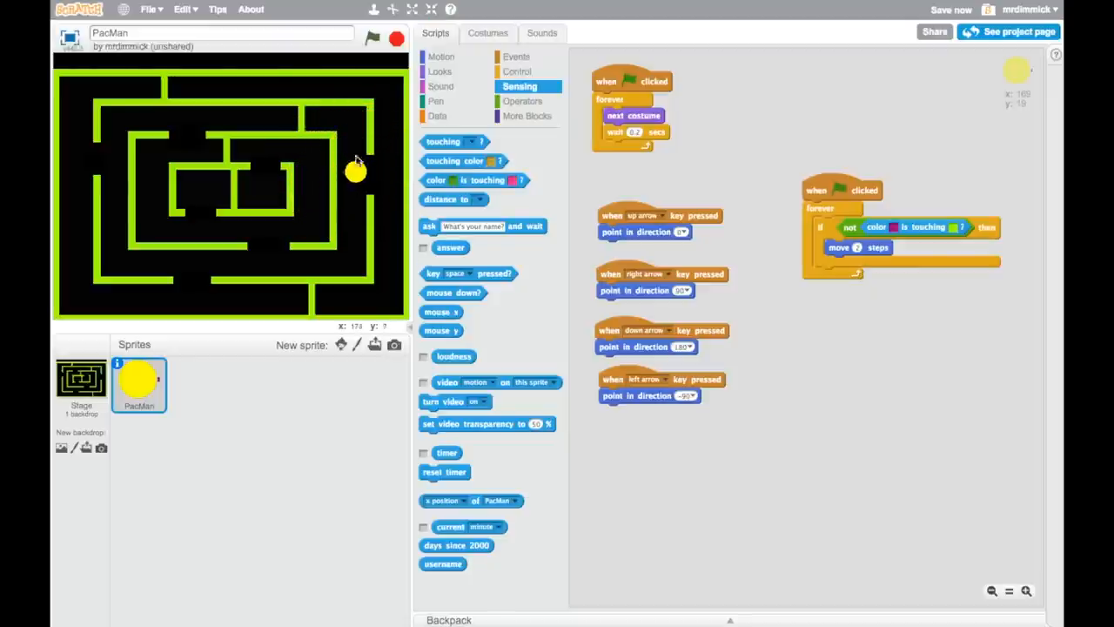
mouse_move(952, 255)
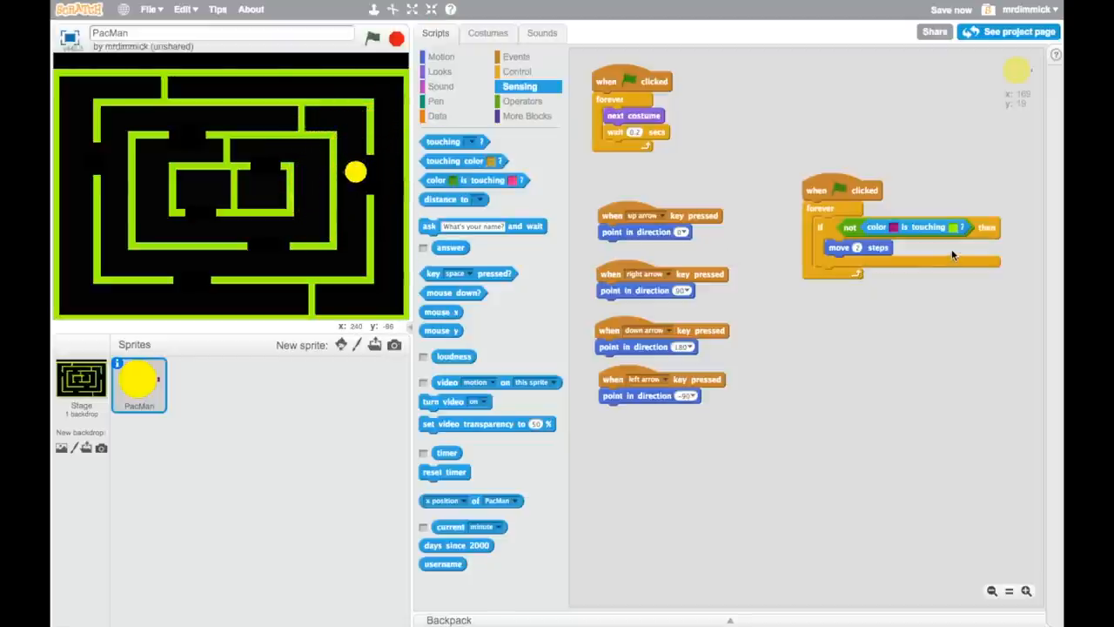